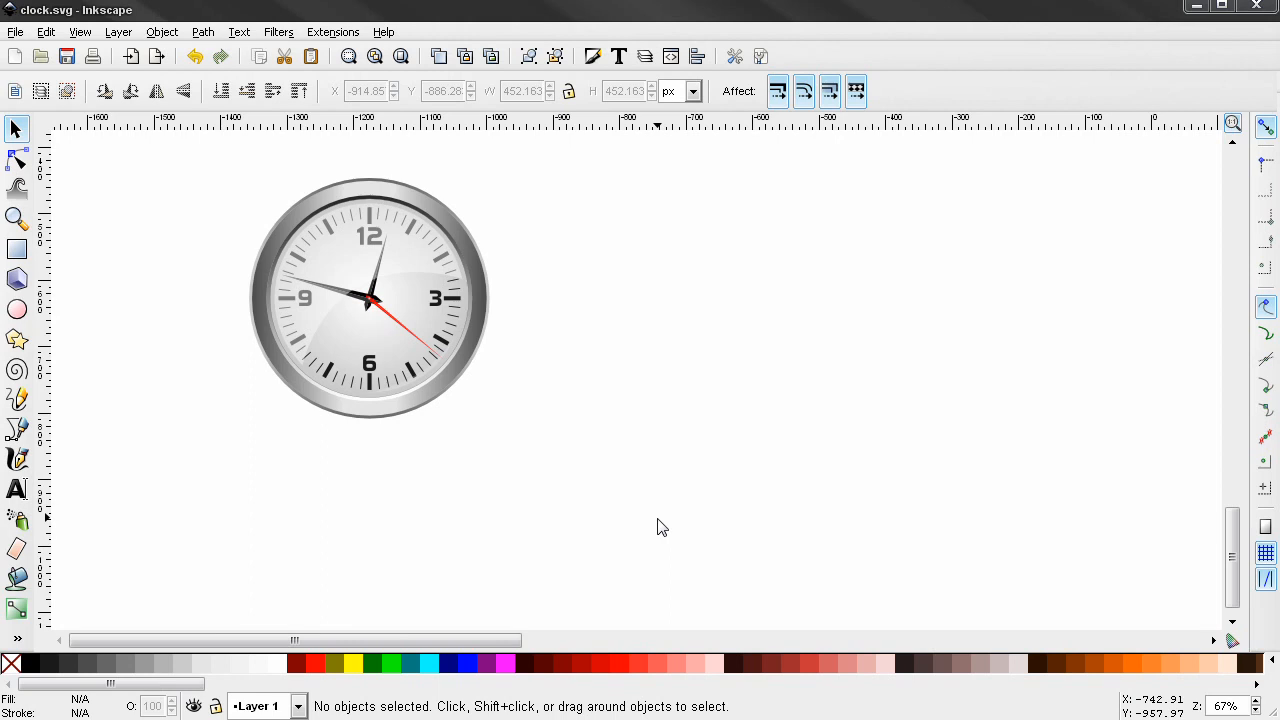
{"action": "mouse_move", "coordinate": [410, 358]}
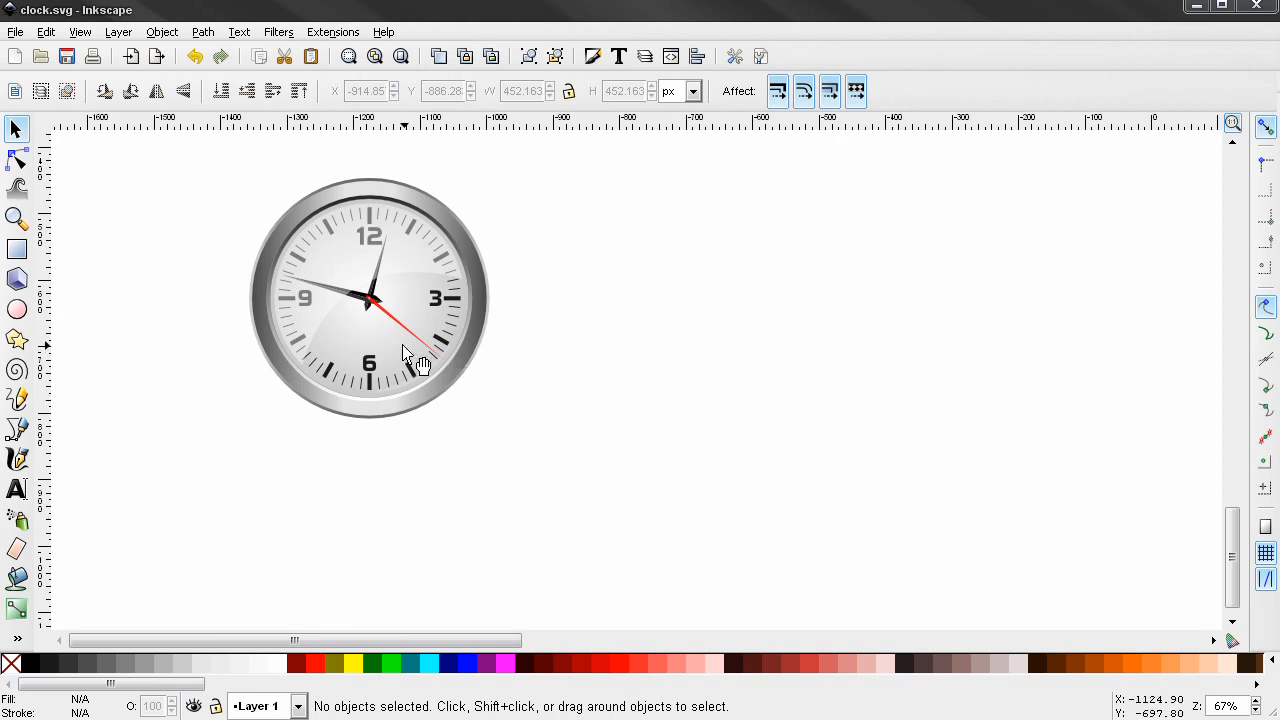
Draw a circle beside the clock, remove its black fill and convert it to a path.
{"action": "left_click", "coordinate": [410, 350]}
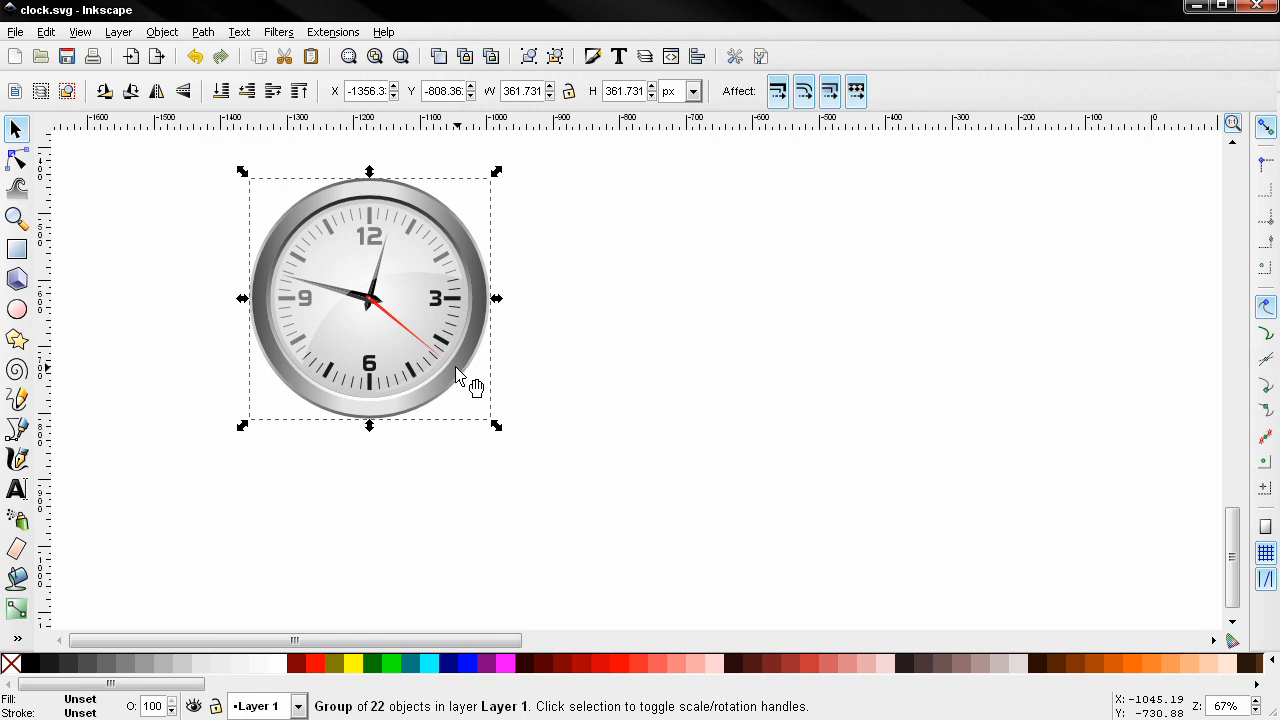
{"action": "mouse_move", "coordinate": [122, 268]}
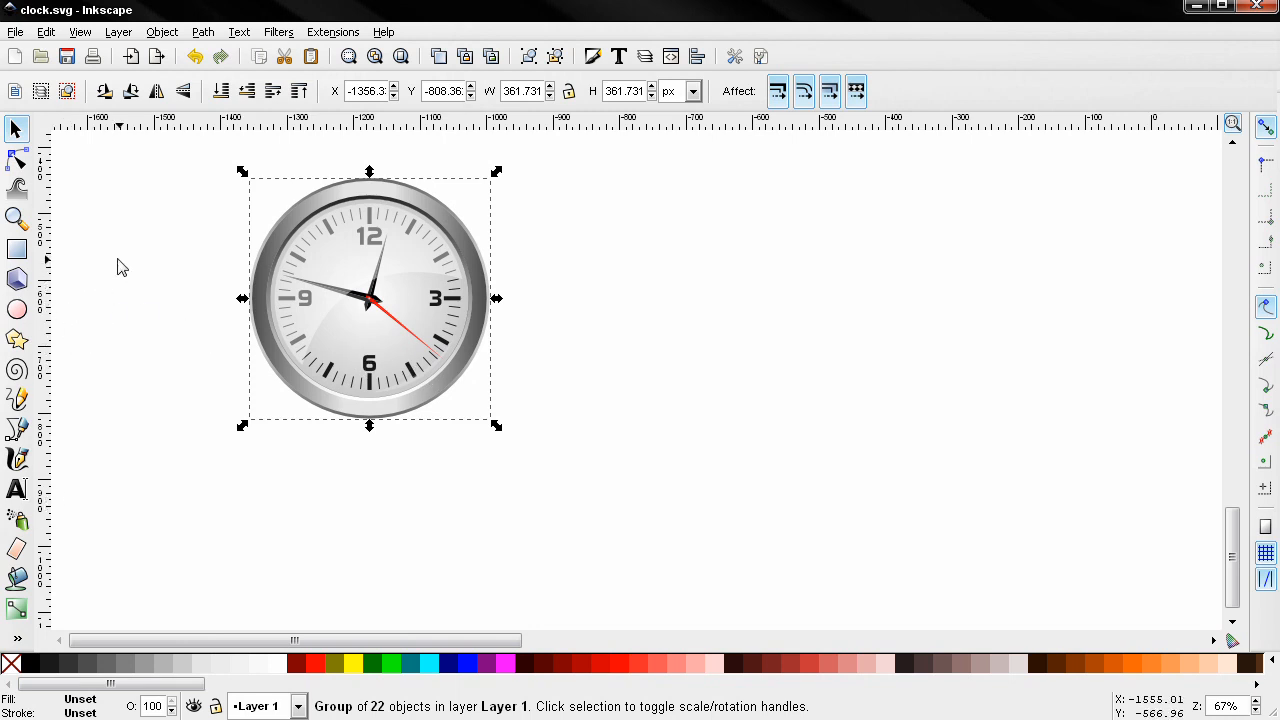
{"action": "mouse_move", "coordinate": [166, 376]}
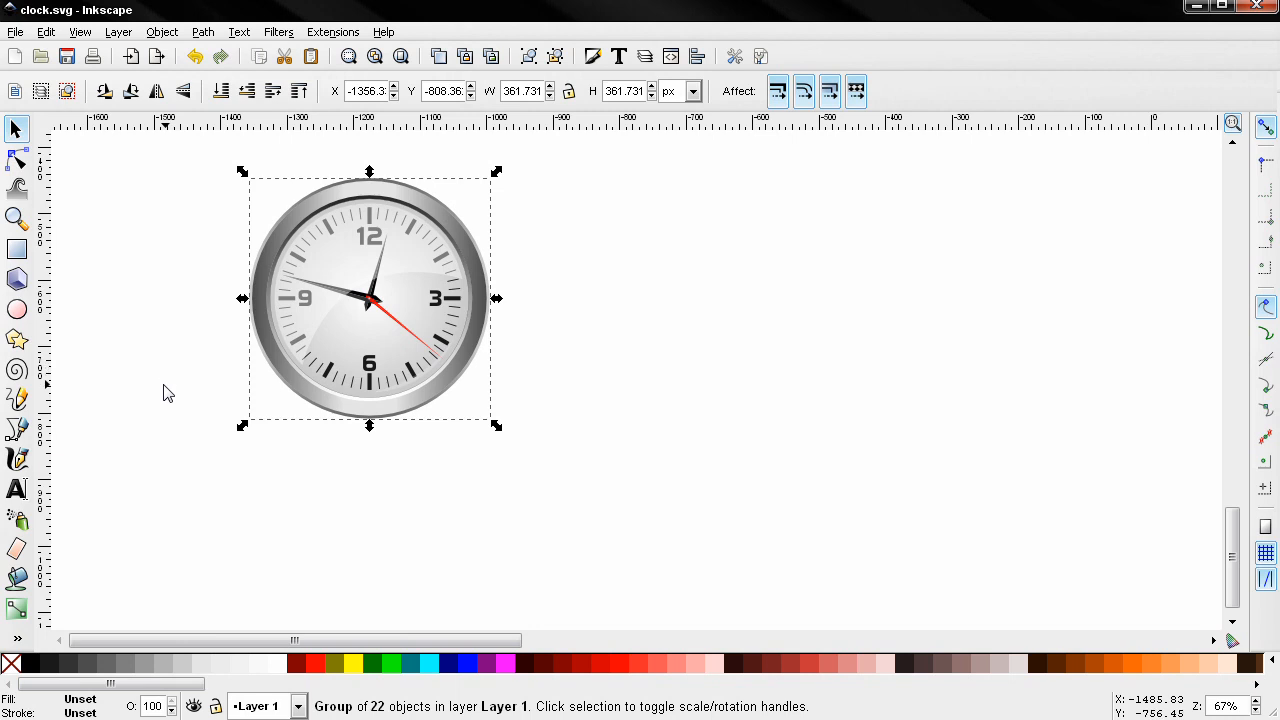
{"action": "mouse_move", "coordinate": [436, 344]}
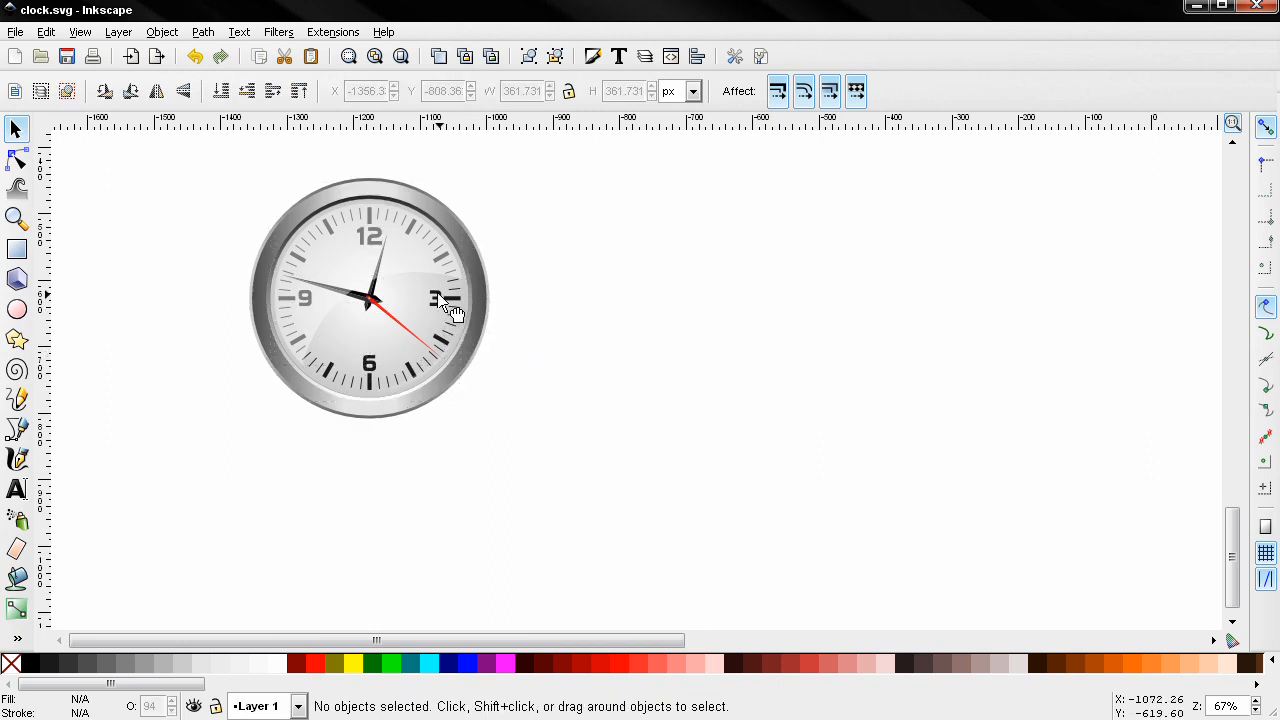
{"action": "left_click", "coordinate": [438, 300]}
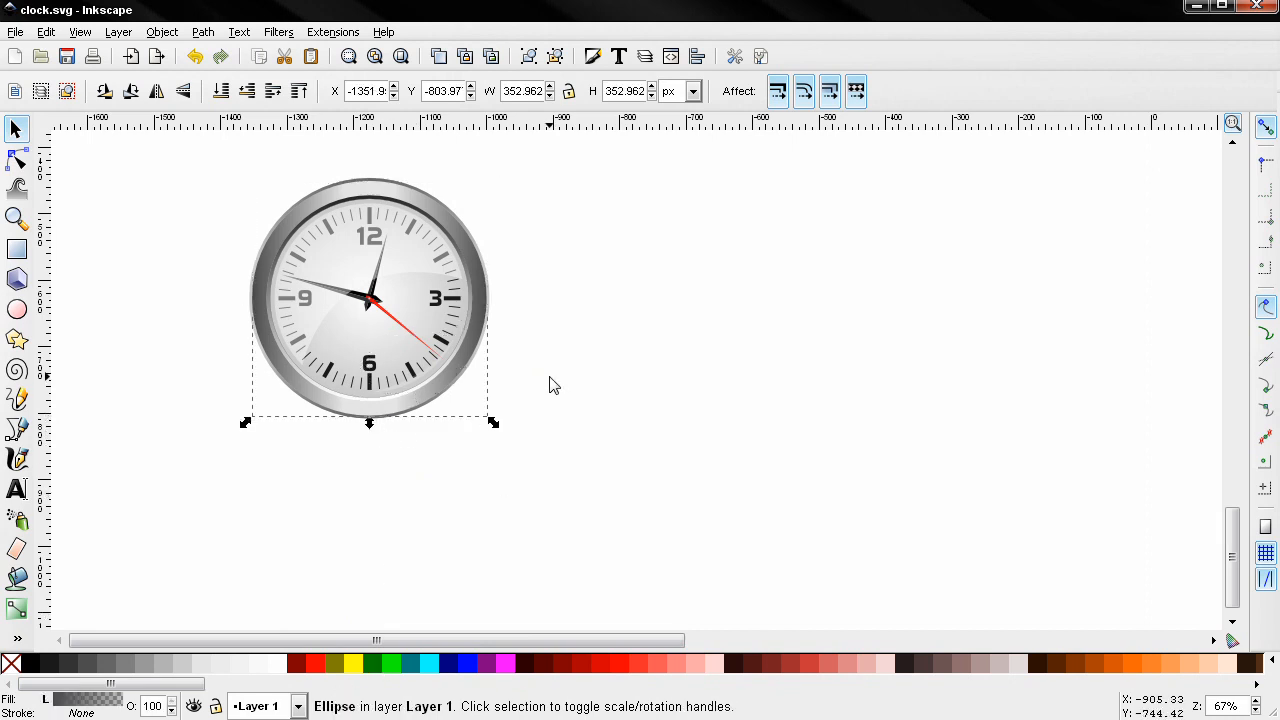
{"action": "left_click", "coordinate": [532, 464]}
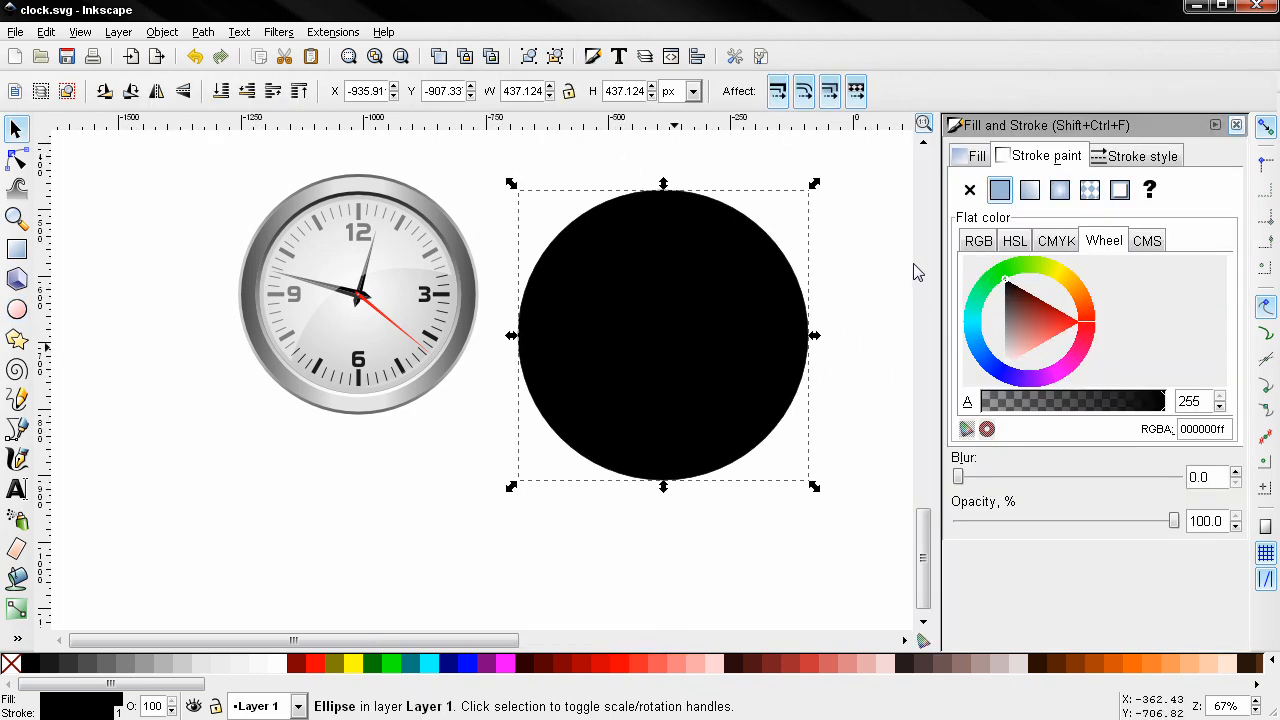
{"action": "left_click", "coordinate": [968, 190]}
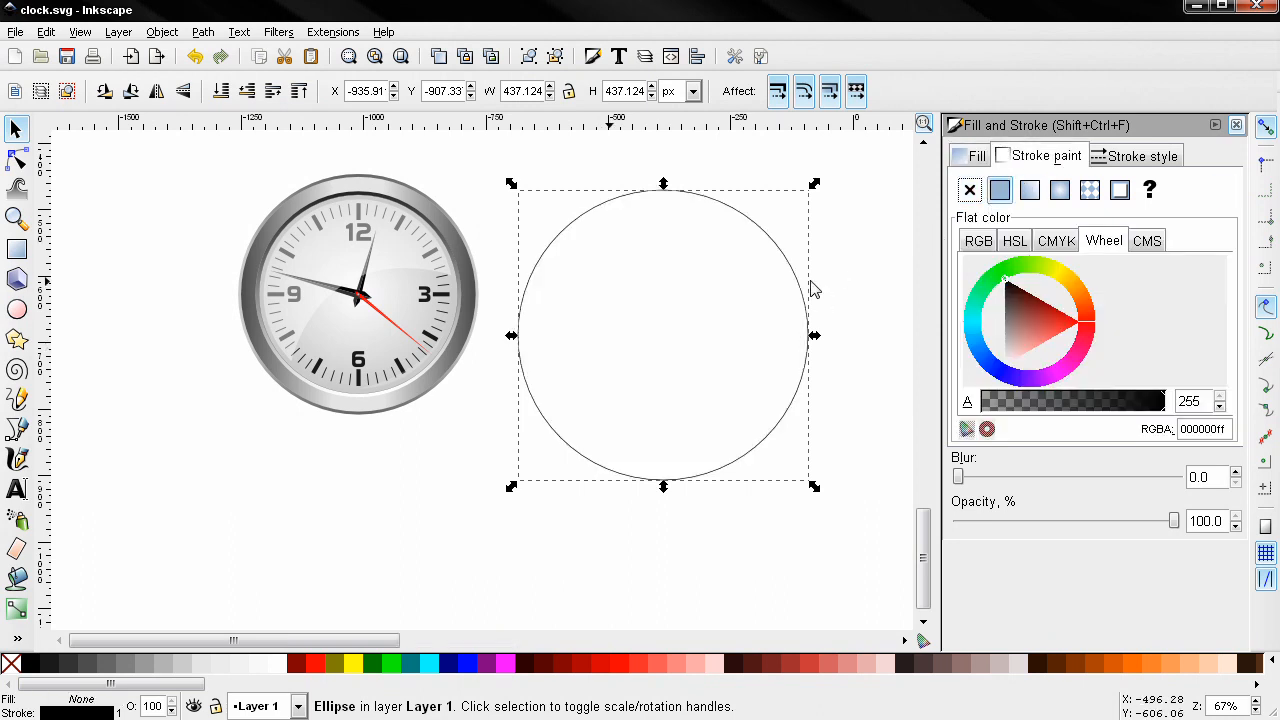
{"action": "left_click", "coordinate": [1236, 124]}
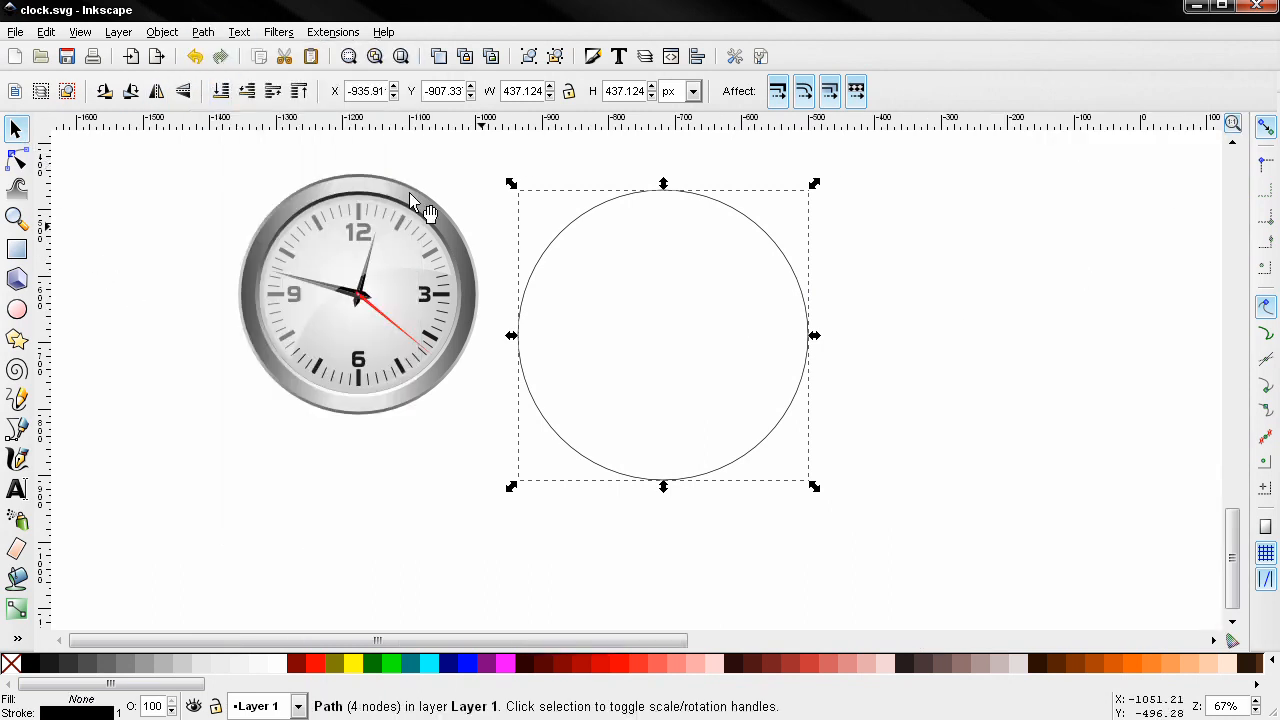
{"action": "mouse_move", "coordinate": [428, 482]}
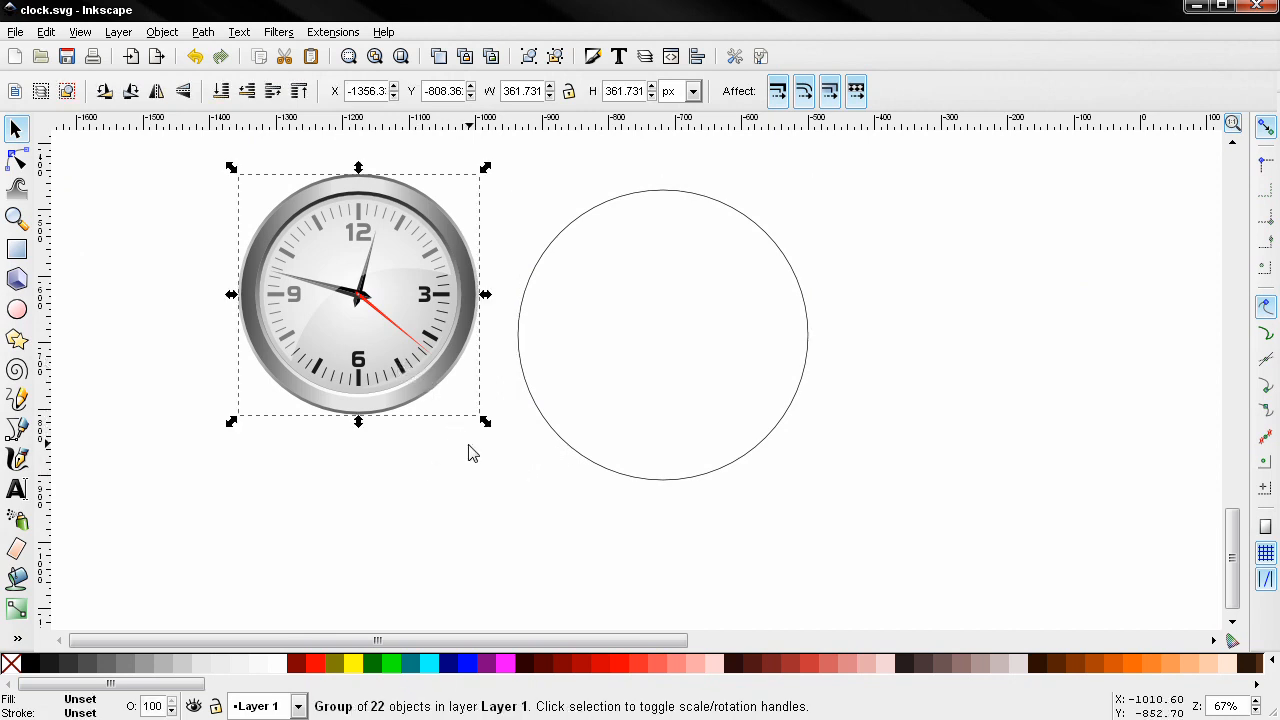
Scale the grouped clock down to a small icon in the upper left and select it.
{"action": "left_click_drag", "start_coordinate": [484, 420], "coordinate": [476, 410]}
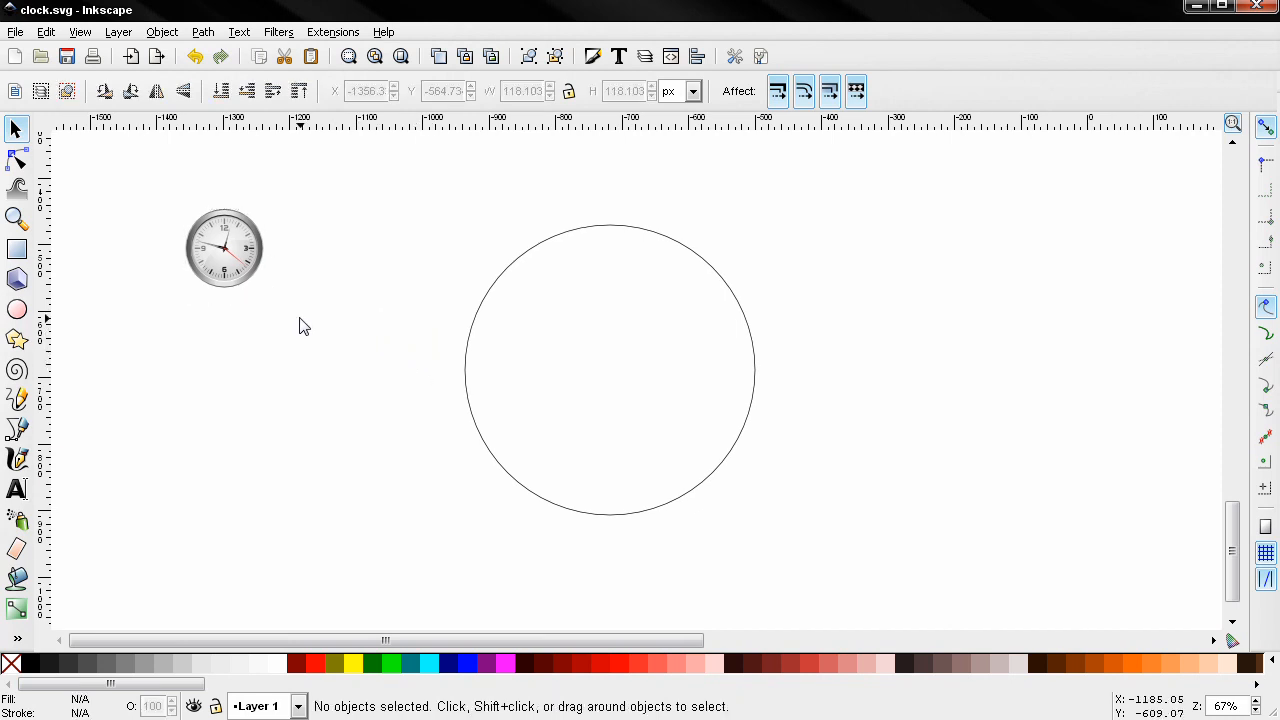
{"action": "left_click", "coordinate": [224, 248]}
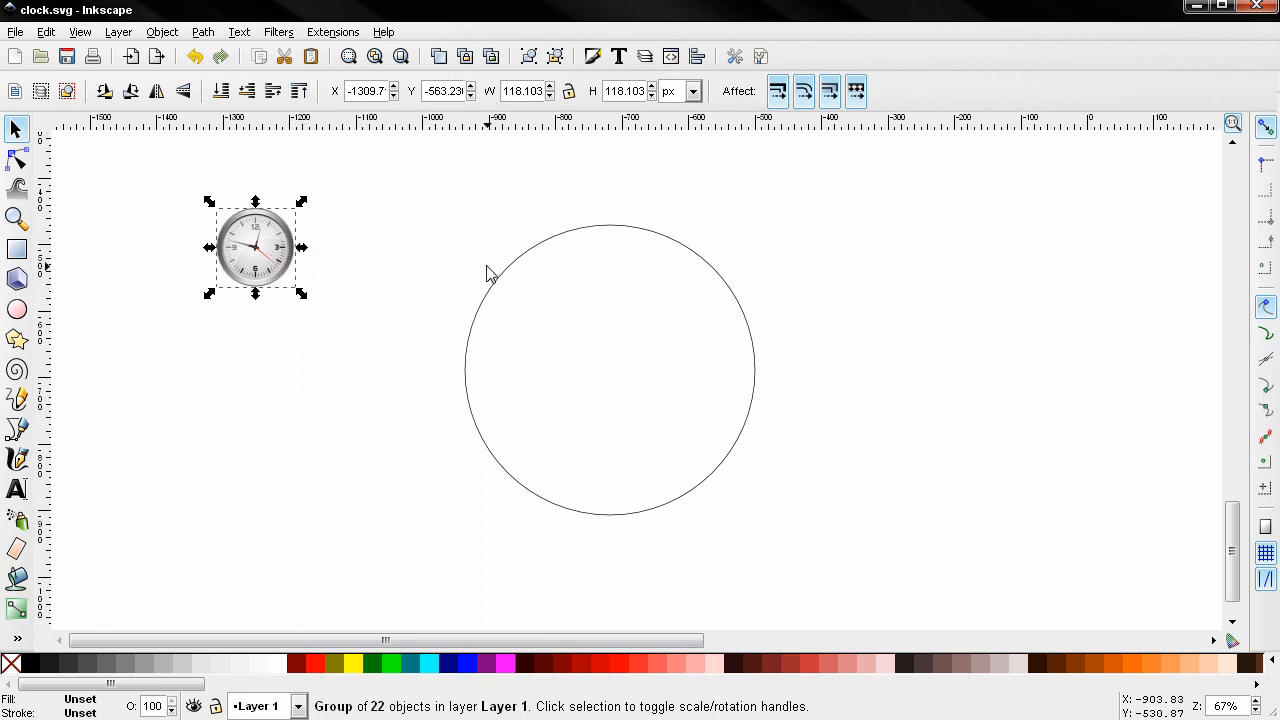
{"action": "mouse_move", "coordinate": [668, 530]}
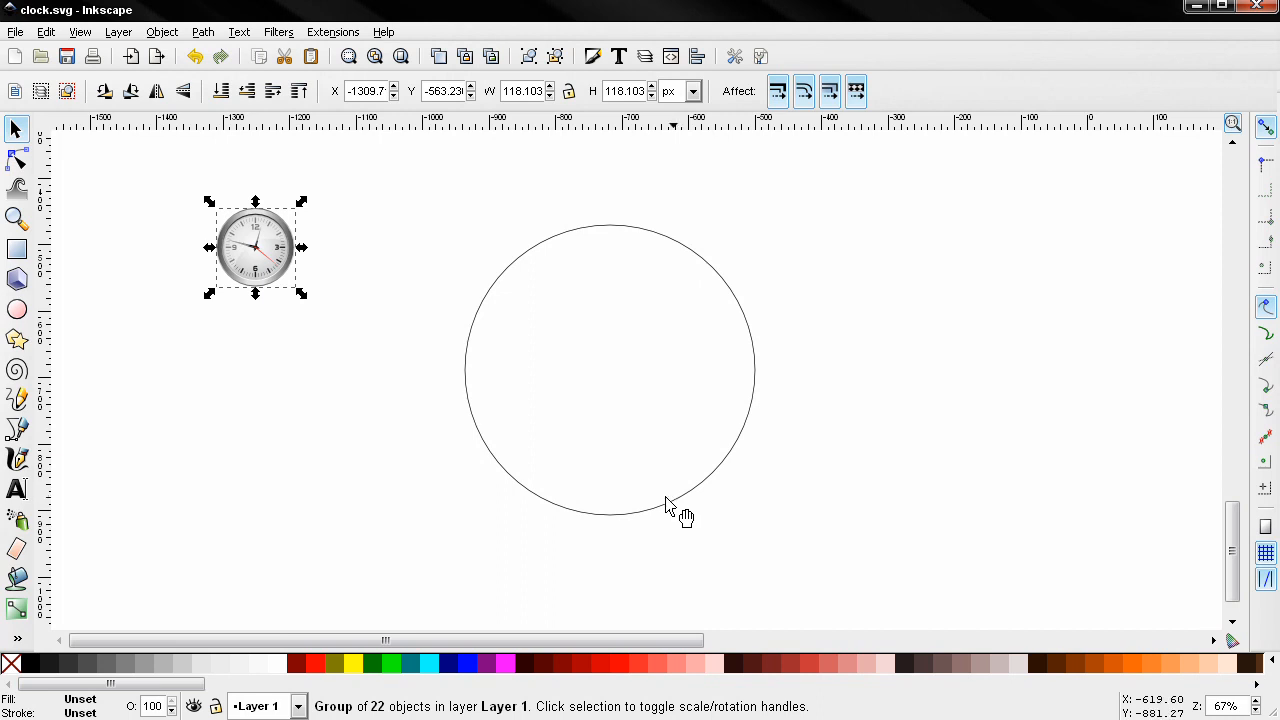
{"action": "mouse_move", "coordinate": [504, 316]}
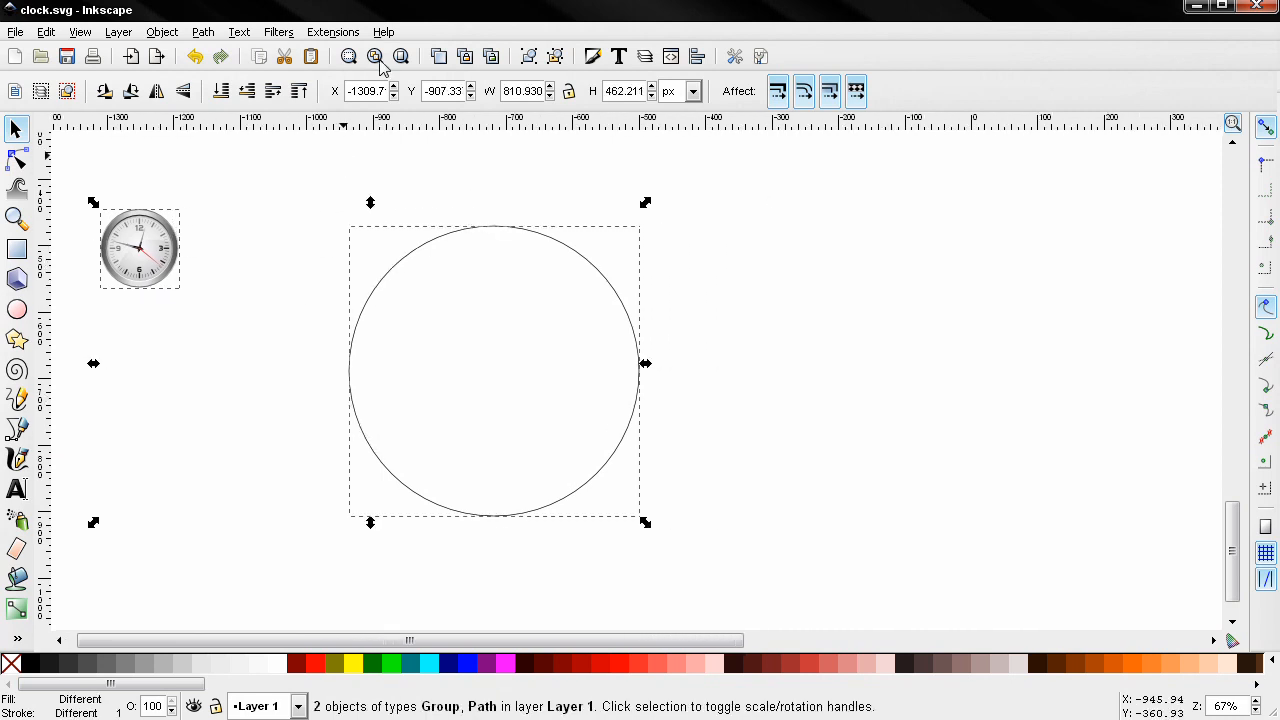
Open Extensions > Generate from Path > Scatter for the clock and circle.
{"action": "left_click", "coordinate": [332, 32]}
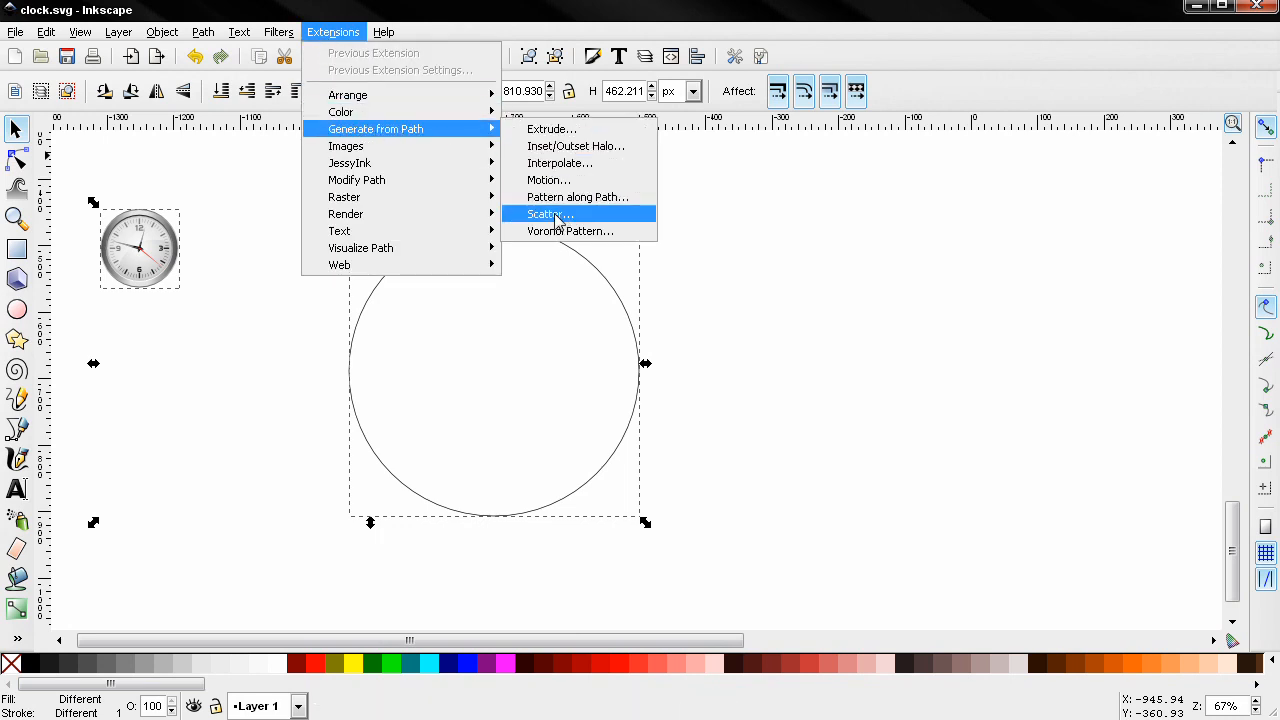
{"action": "left_click", "coordinate": [548, 214]}
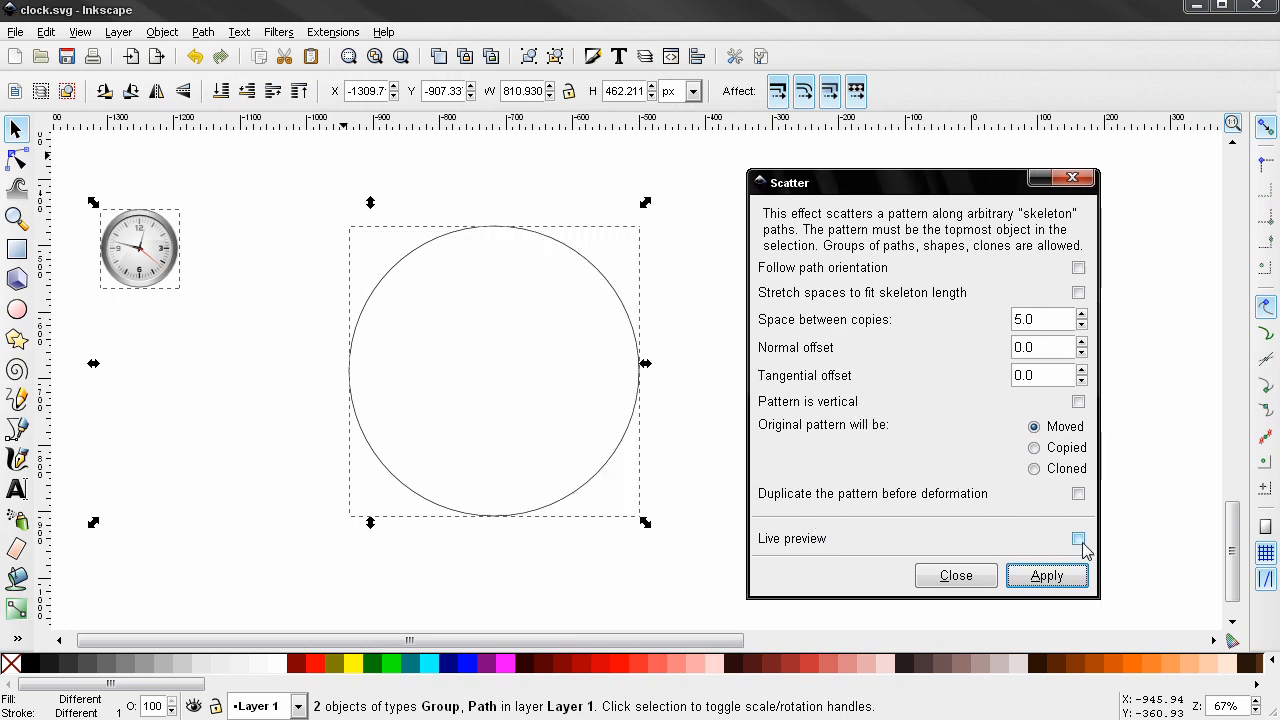
Enable Live preview so clock copies appear scattered around the circle.
{"action": "left_click", "coordinate": [1078, 538]}
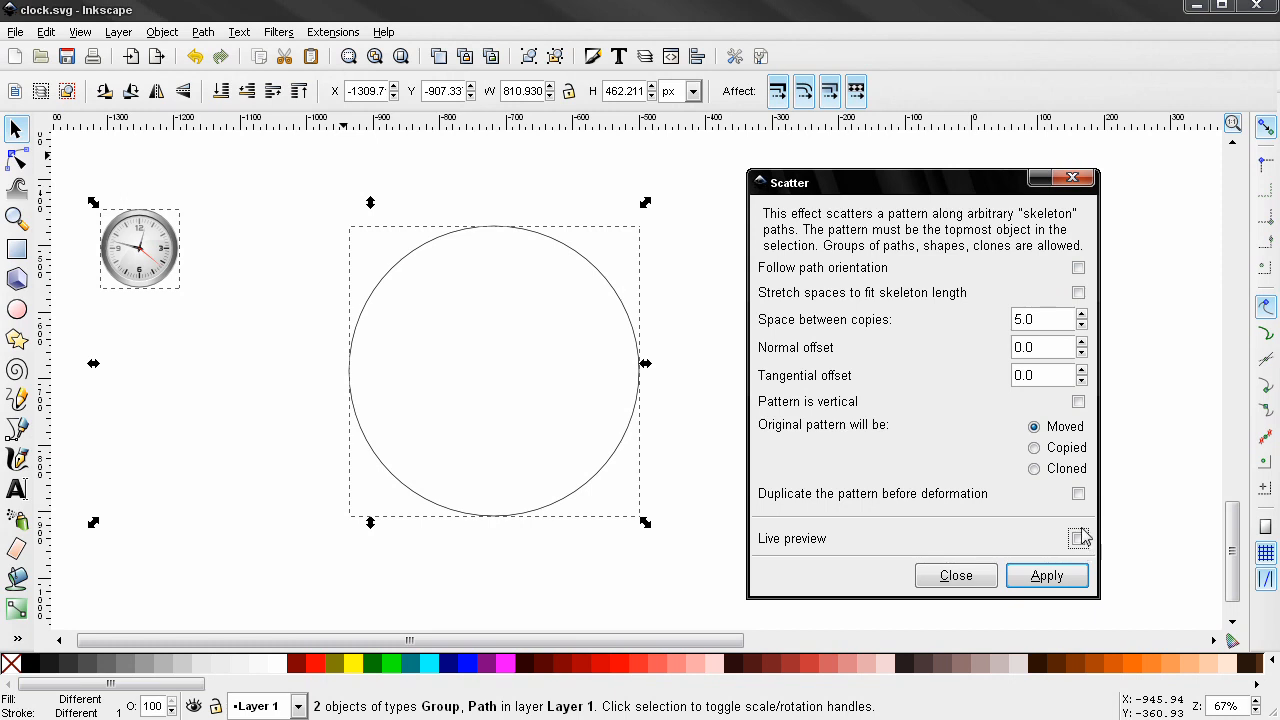
{"action": "left_click", "coordinate": [1078, 536]}
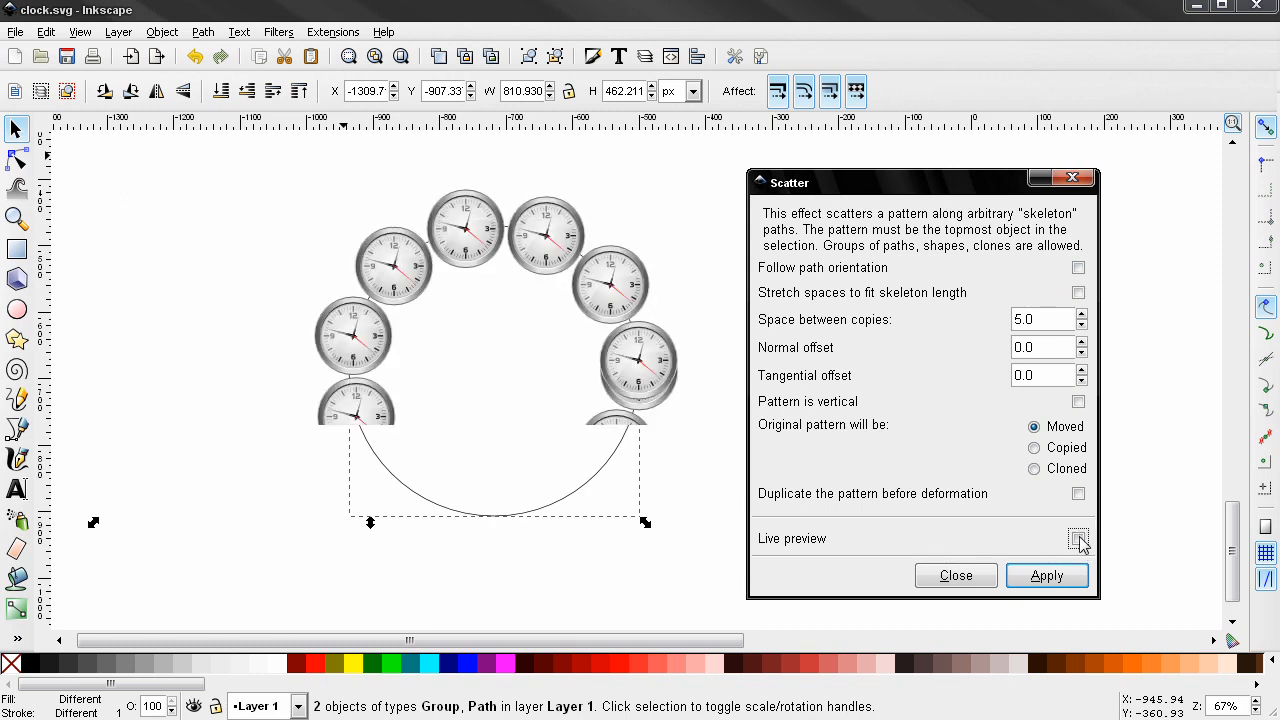
{"action": "left_click", "coordinate": [1078, 538]}
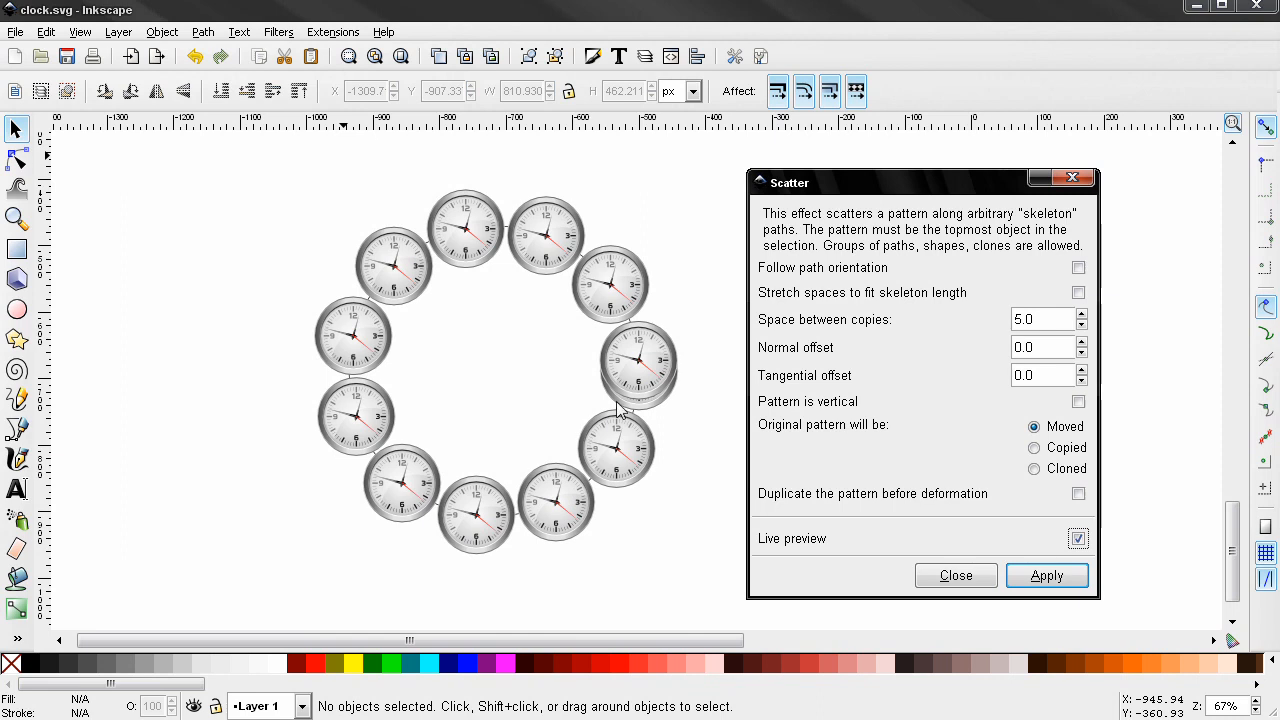
{"action": "mouse_move", "coordinate": [618, 418]}
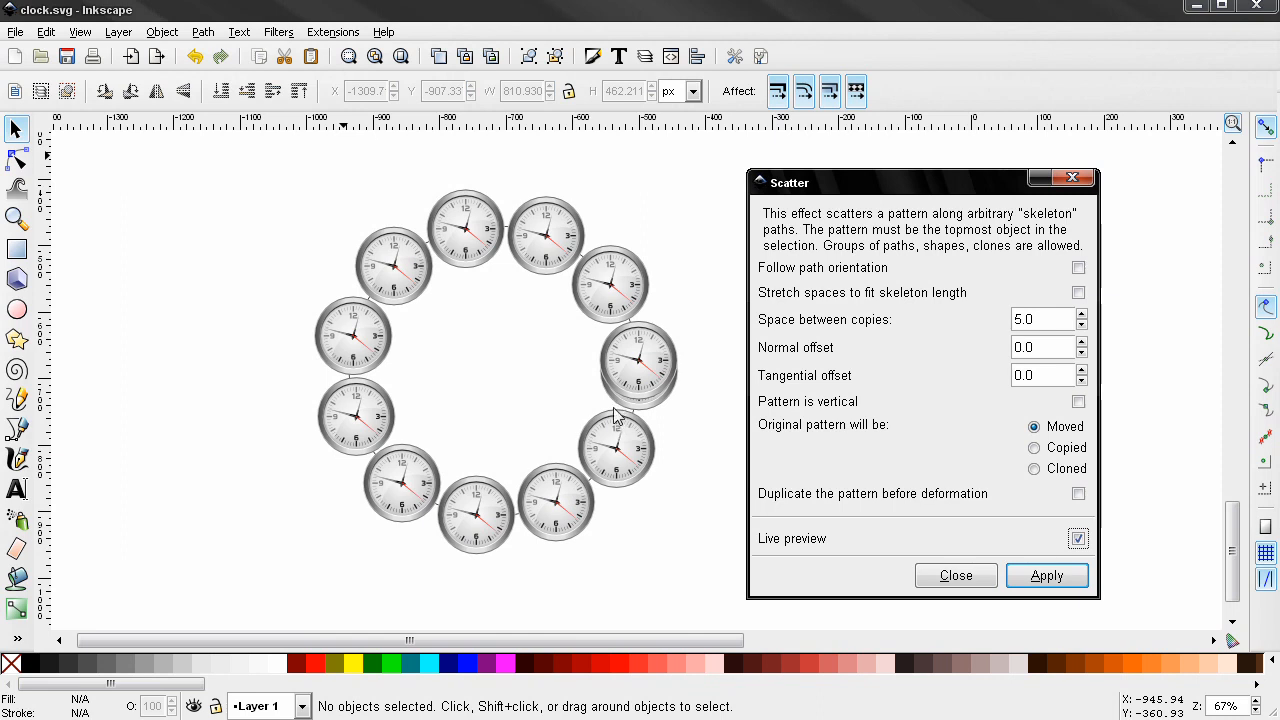
{"action": "mouse_move", "coordinate": [664, 408]}
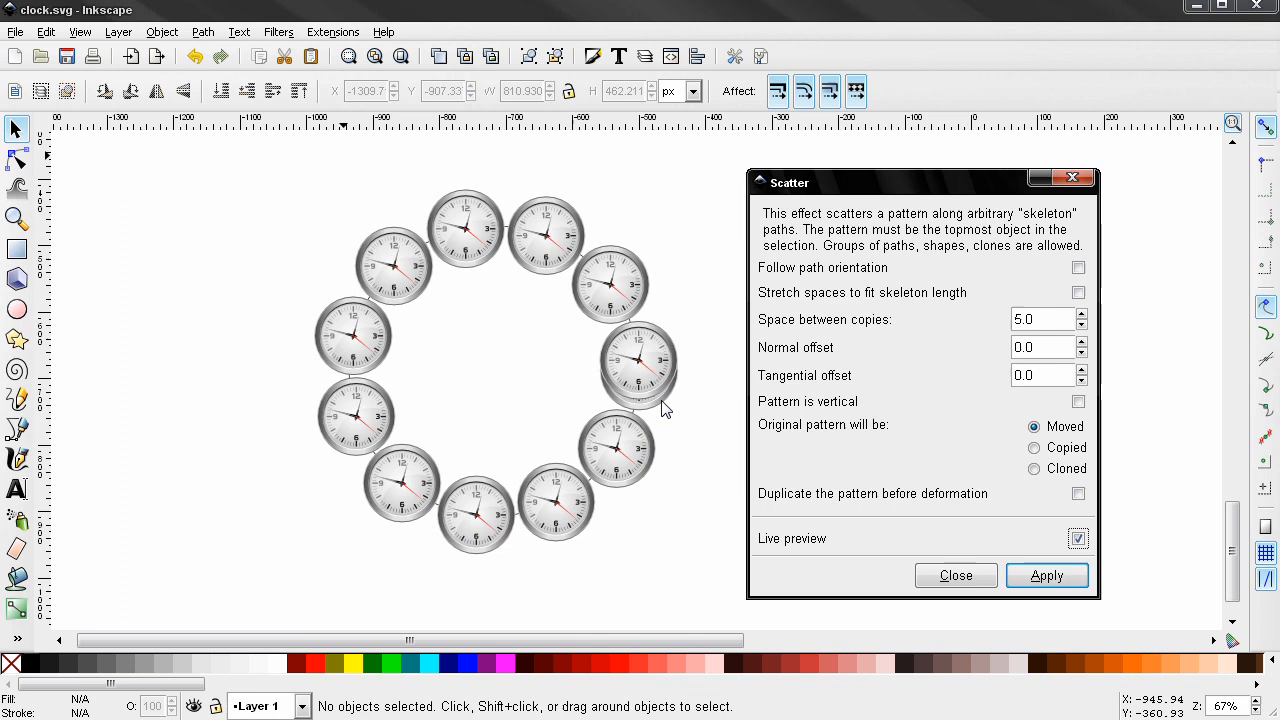
{"action": "mouse_move", "coordinate": [608, 392]}
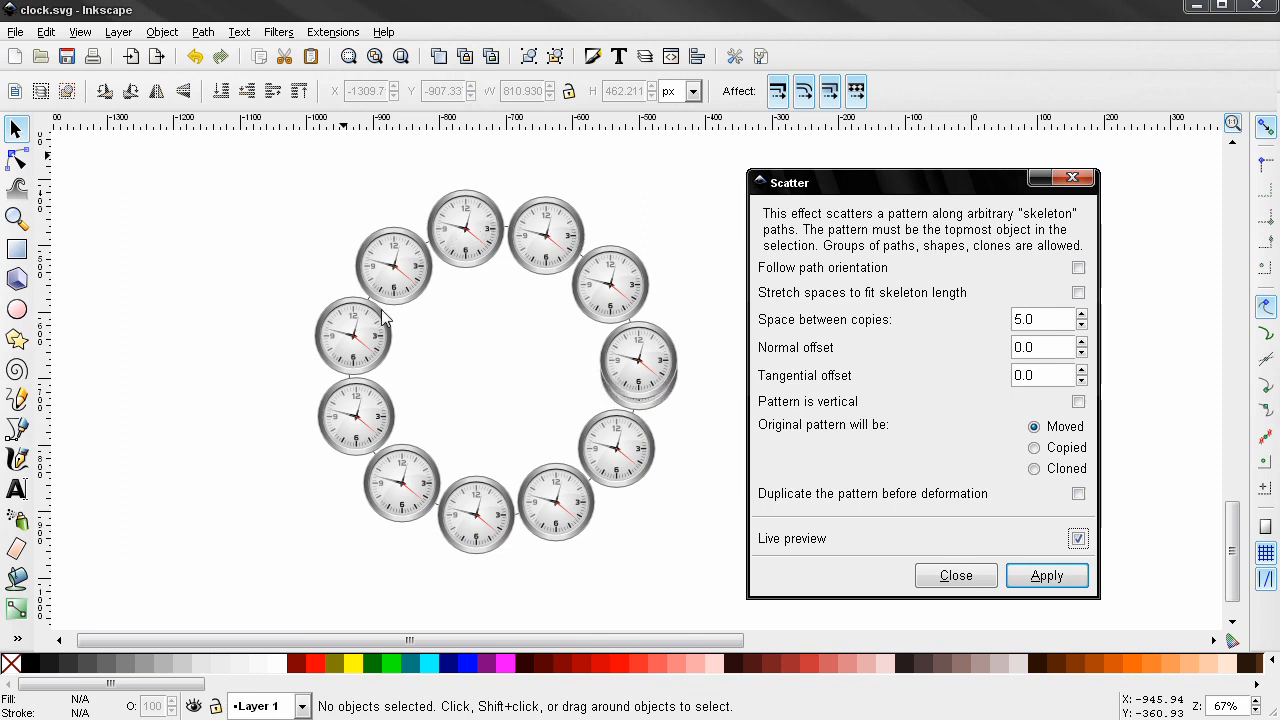
{"action": "left_click", "coordinate": [1078, 292]}
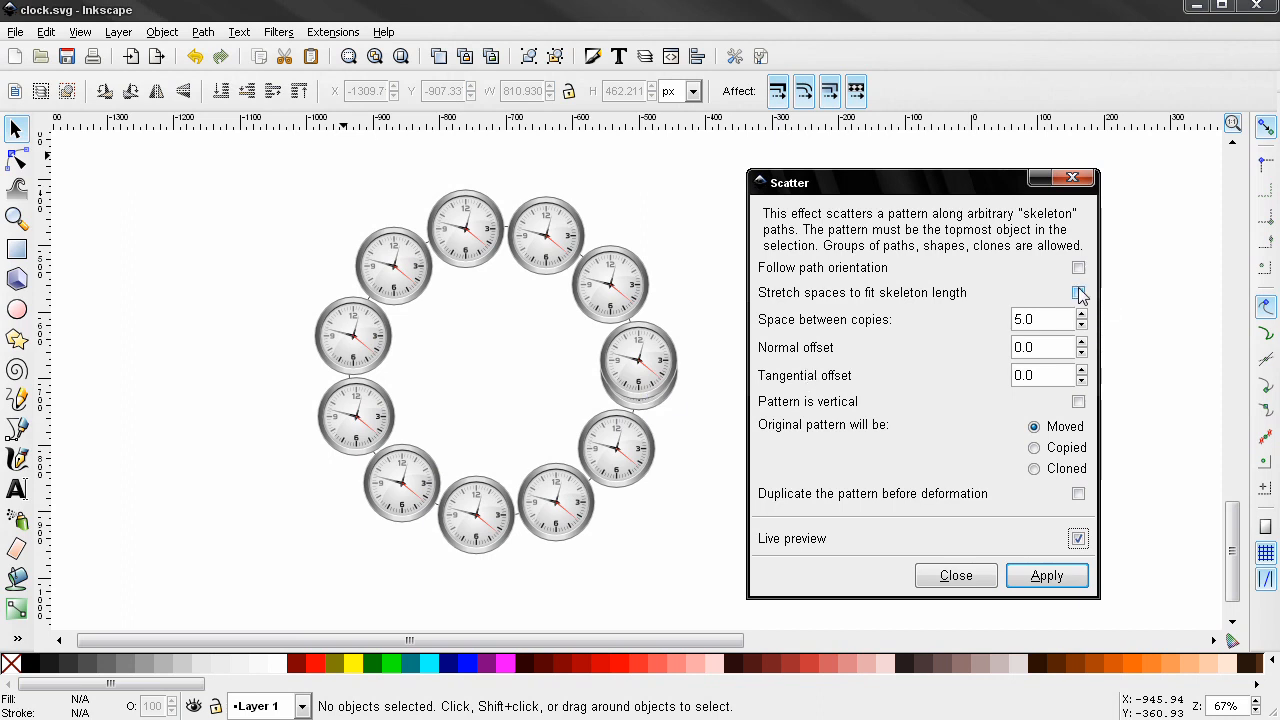
Stretch the spacing to fill the circle and set Space between copies to 5.0.
{"action": "left_click", "coordinate": [1076, 292]}
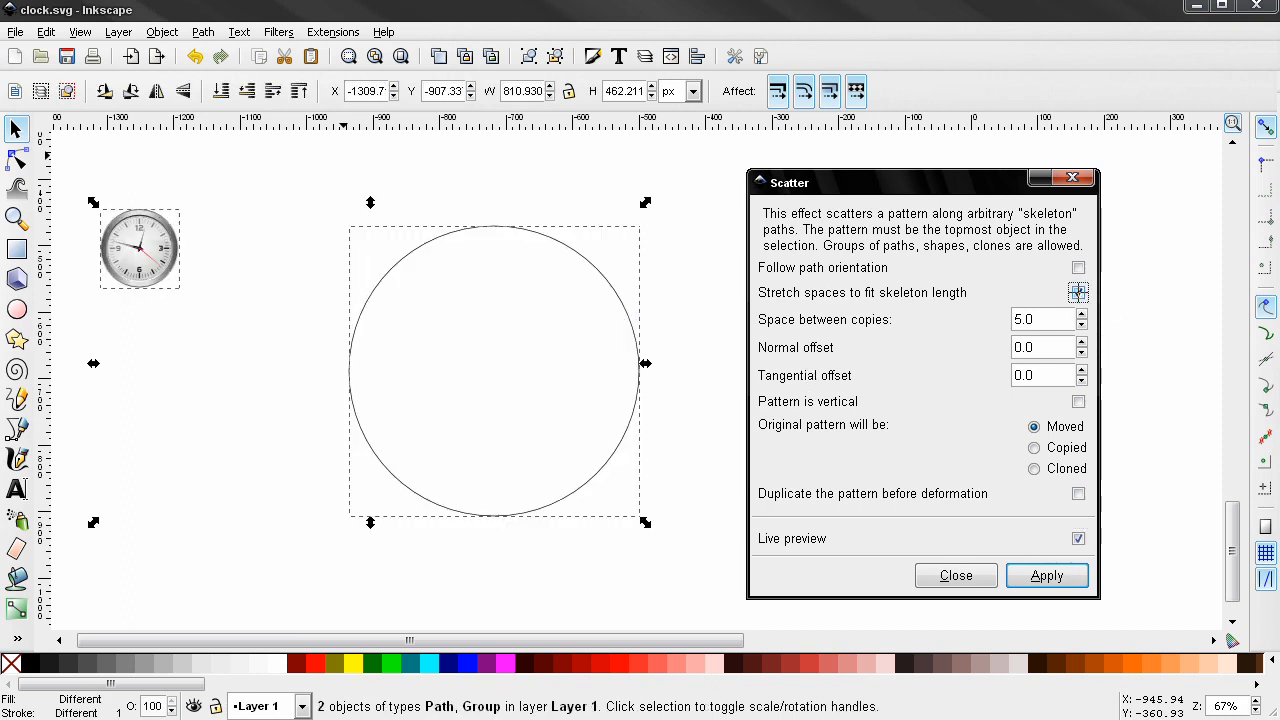
{"action": "left_click", "coordinate": [1076, 292]}
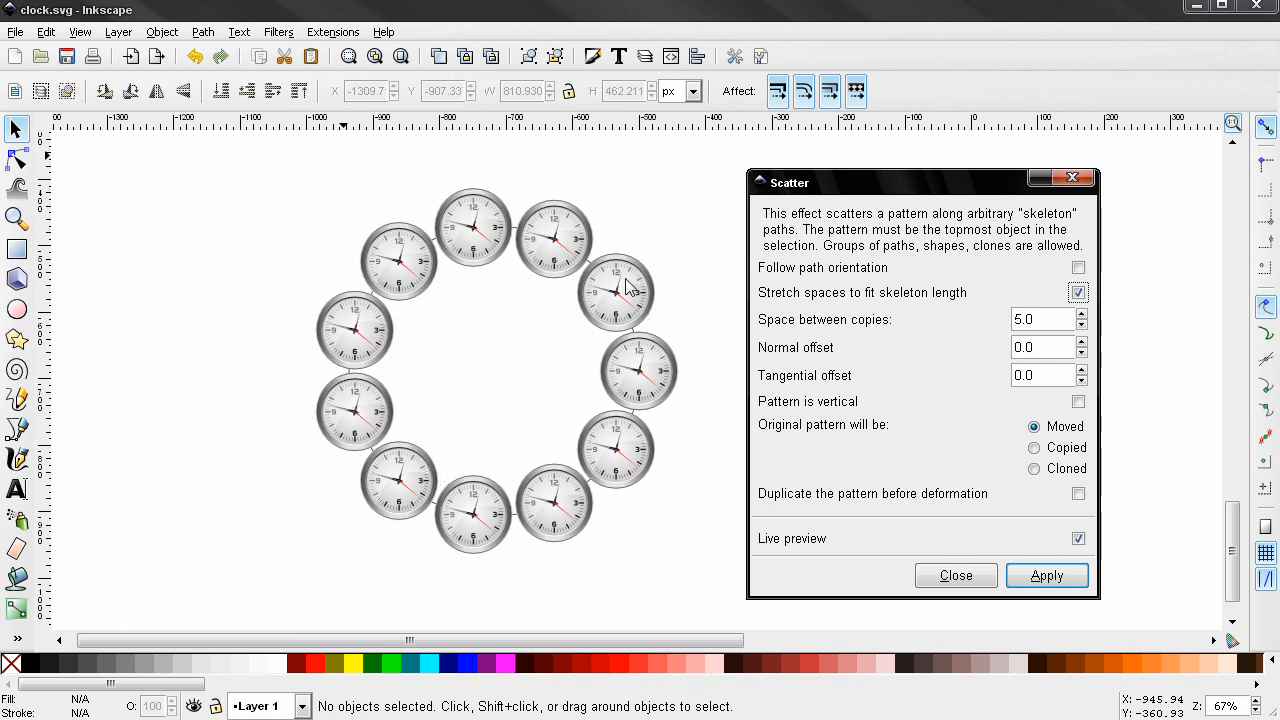
{"action": "mouse_move", "coordinate": [830, 314]}
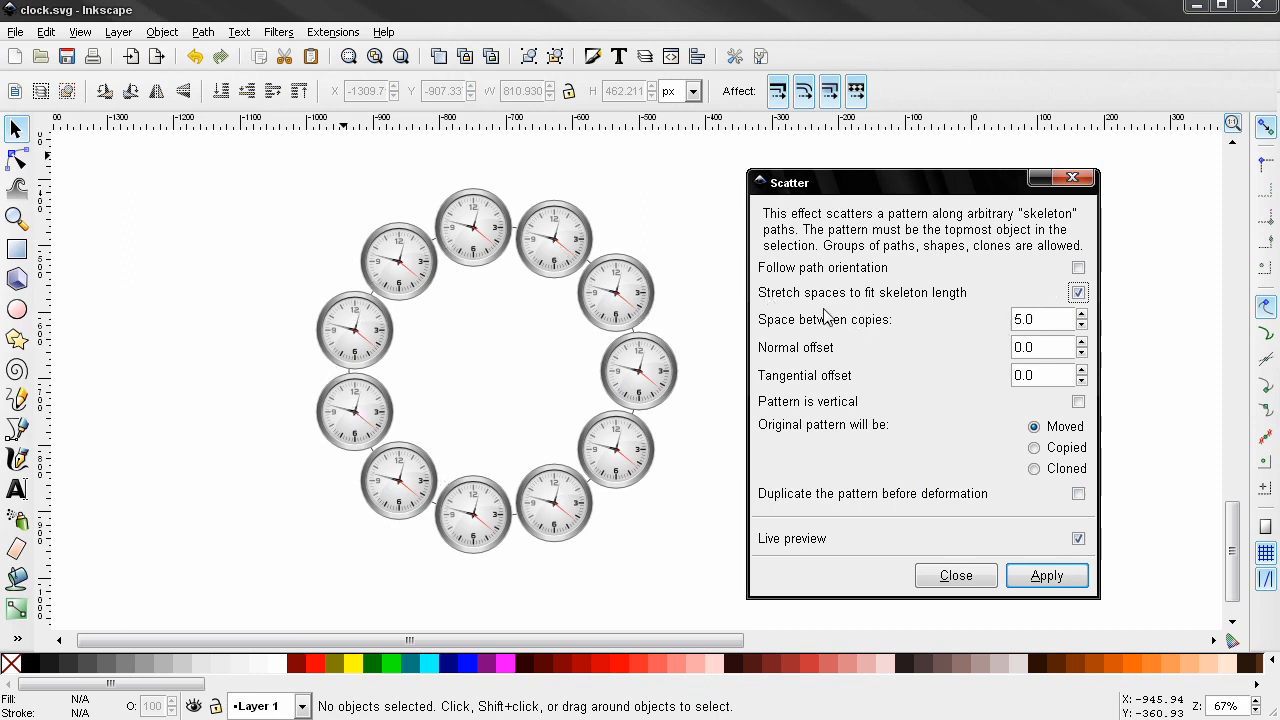
{"action": "left_click", "coordinate": [1040, 320]}
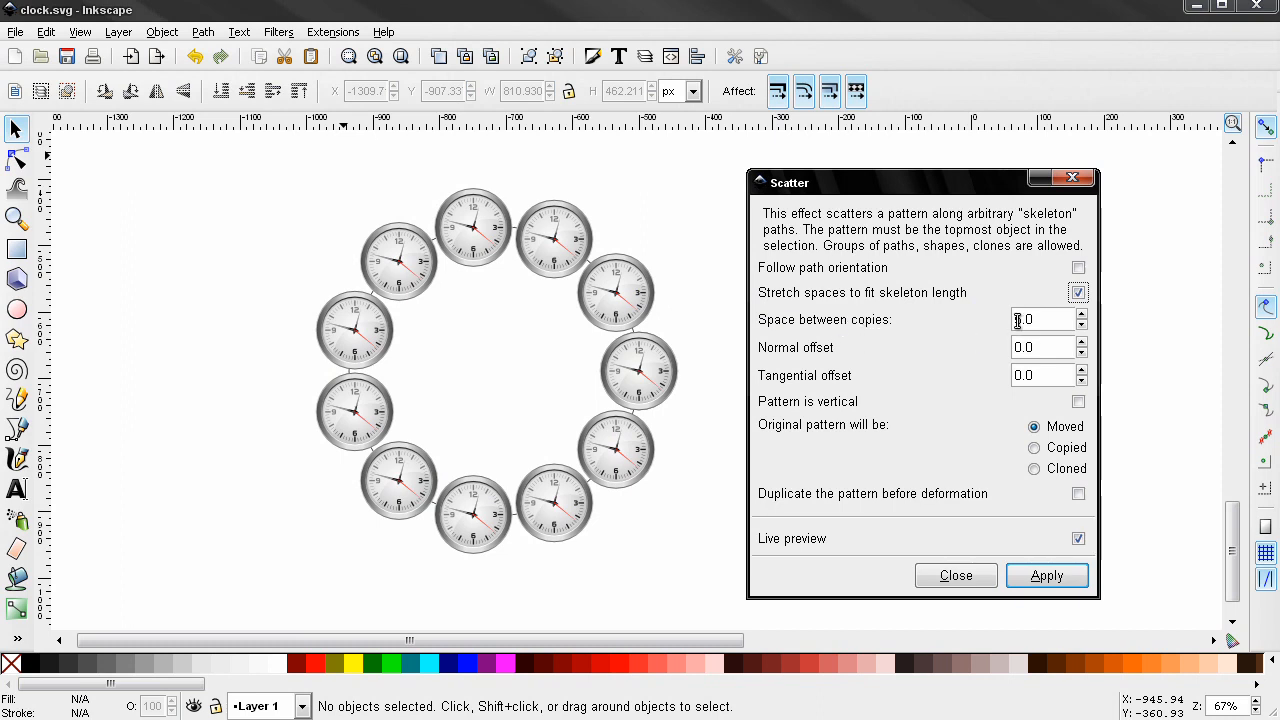
{"action": "type", "text": "5.0"}
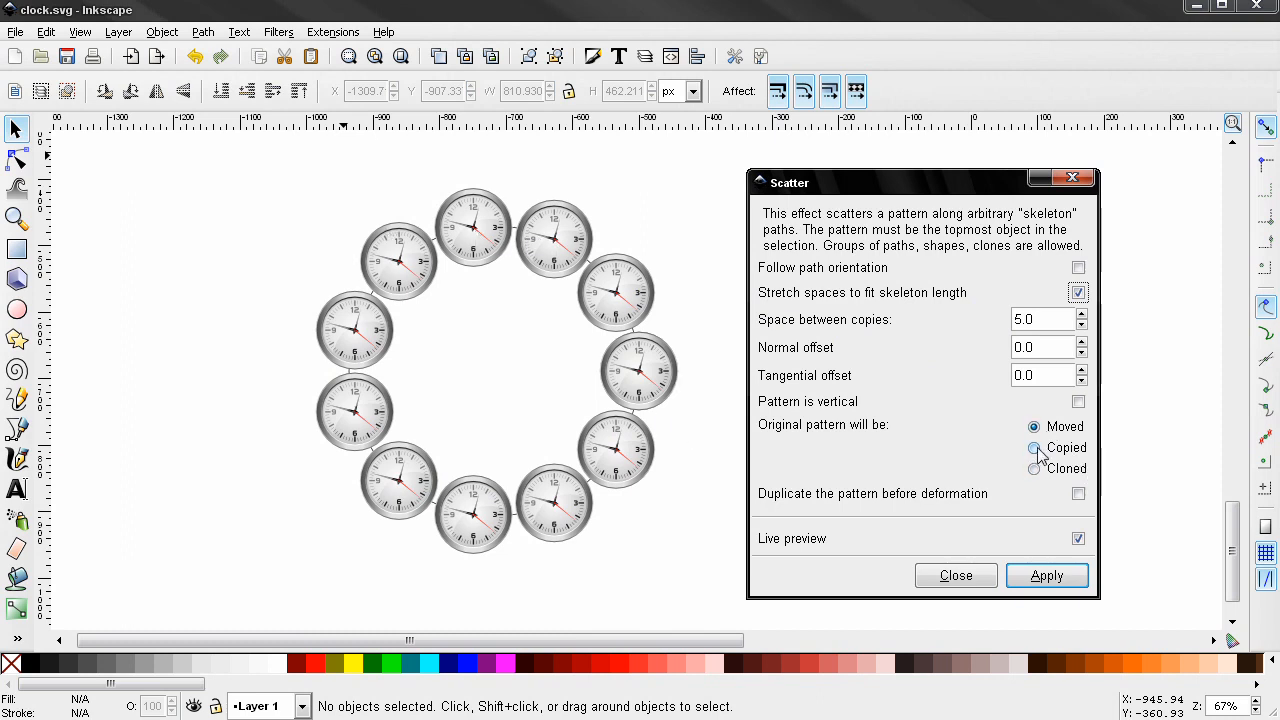
Set the original pattern to Copied so the original clock stays in place.
{"action": "left_click", "coordinate": [1032, 448]}
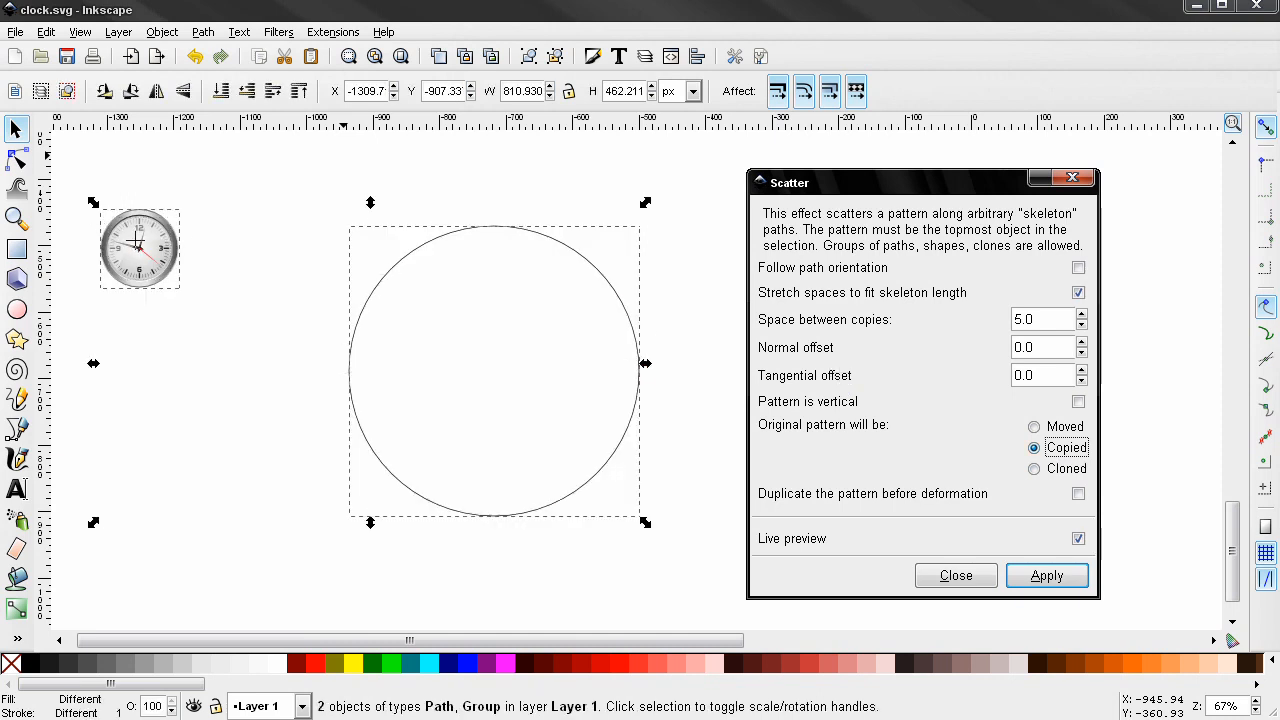
{"action": "left_click", "coordinate": [1048, 576]}
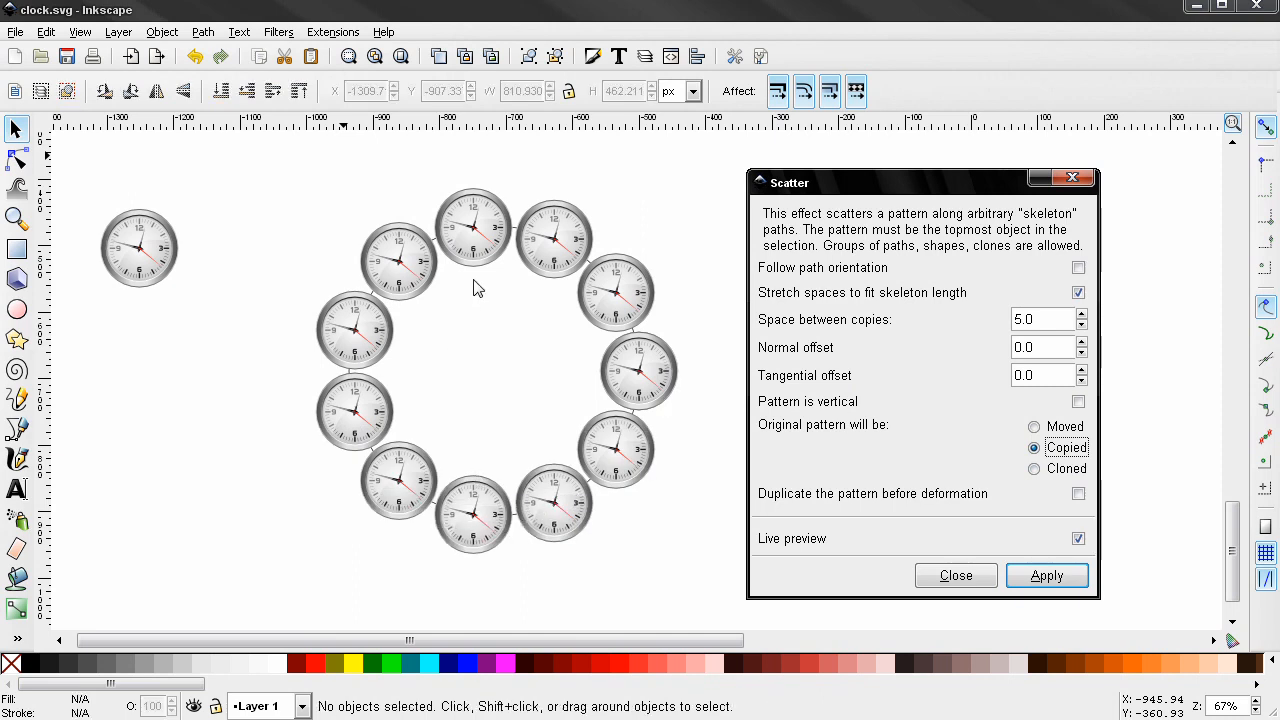
{"action": "mouse_move", "coordinate": [984, 584]}
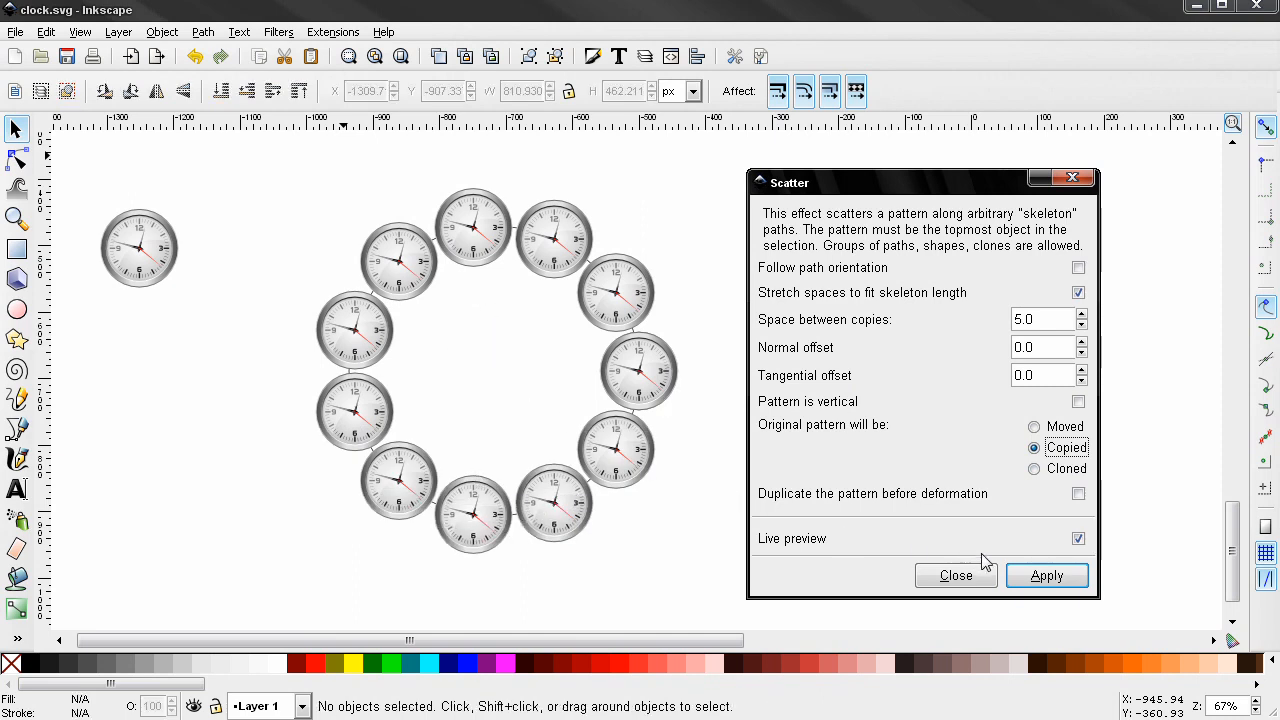
{"action": "mouse_move", "coordinate": [548, 360]}
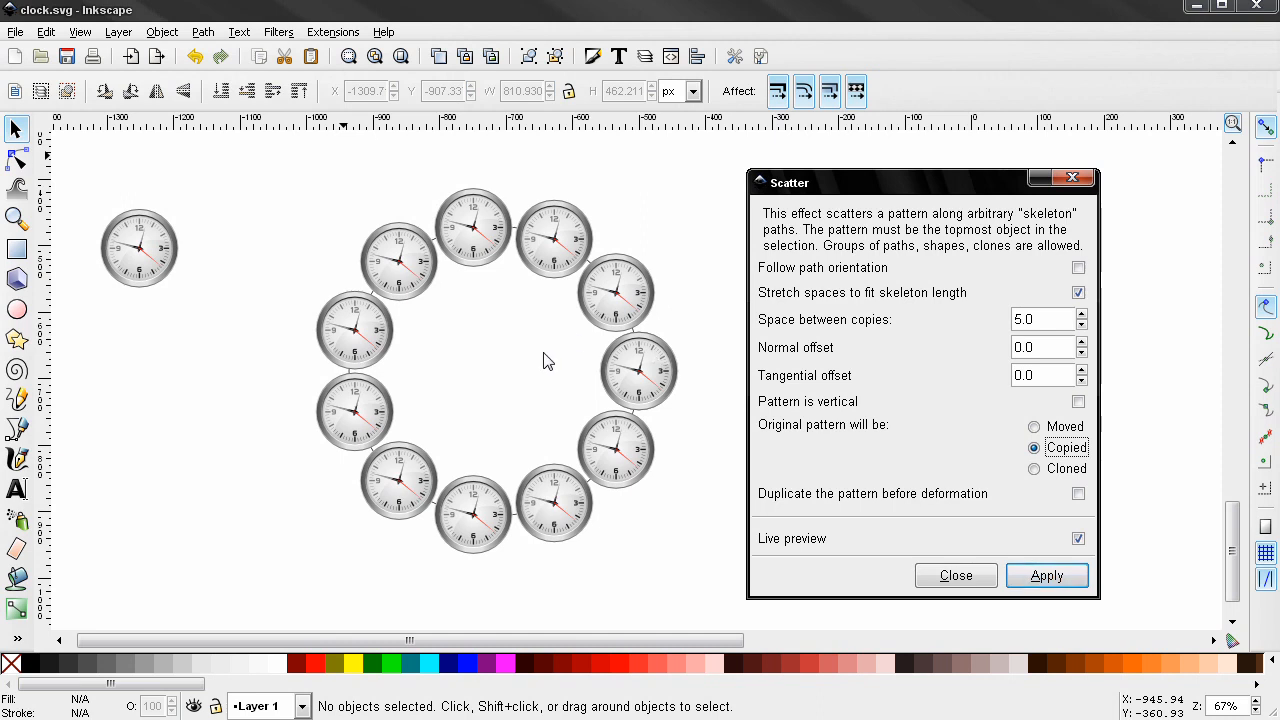
{"action": "mouse_move", "coordinate": [956, 576]}
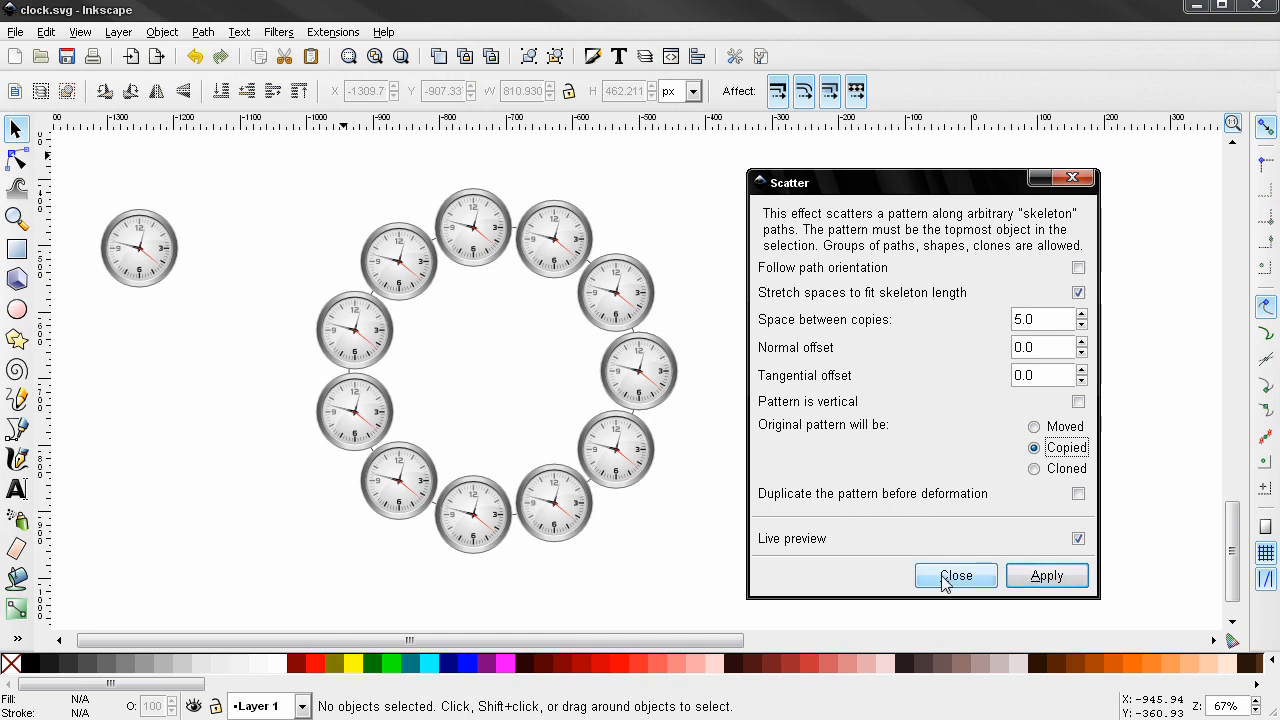
Close the Scatter dialog without applying the circle scatter.
{"action": "left_click", "coordinate": [956, 576]}
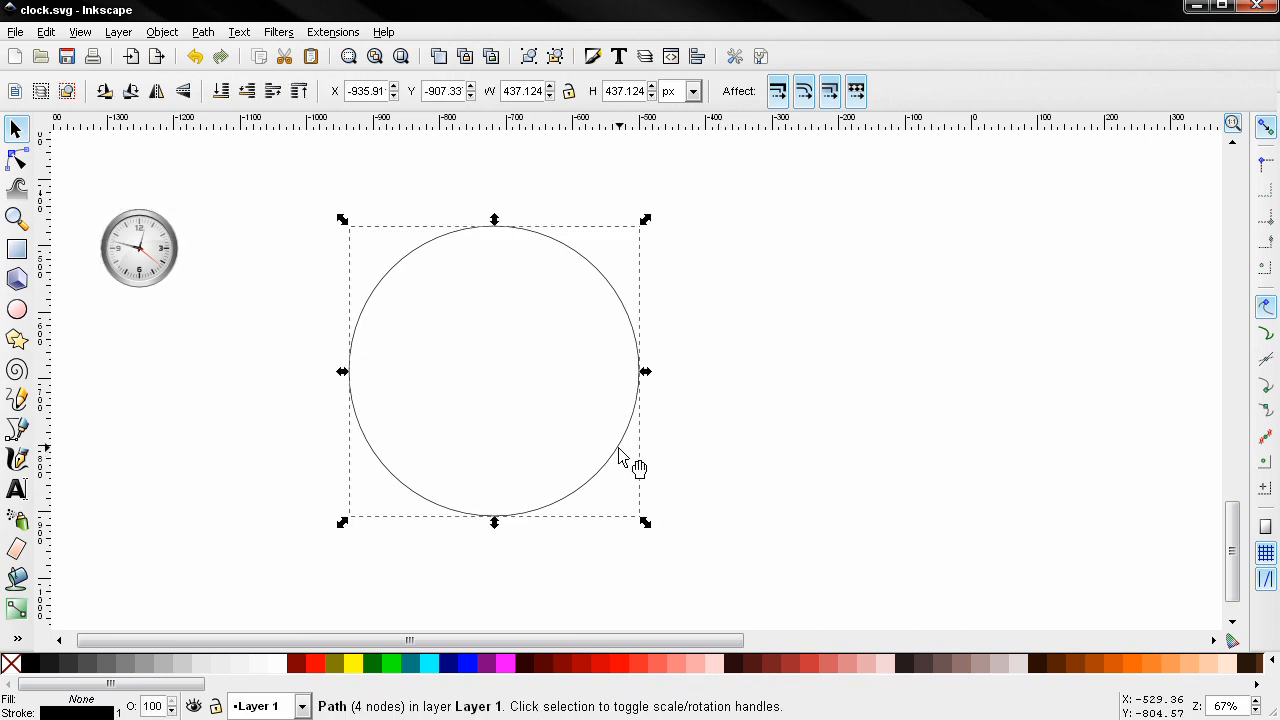
{"action": "mouse_move", "coordinate": [616, 448]}
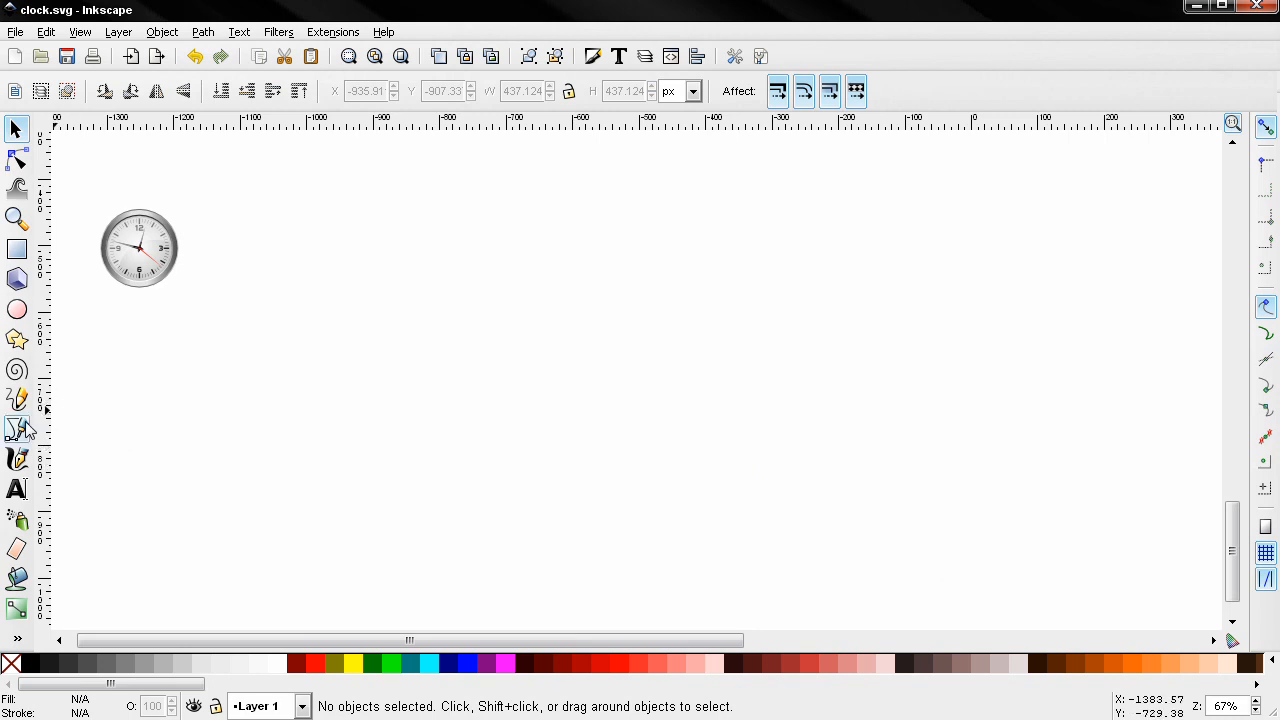
Draw a straight two-point line below the clock with the Bezier tool.
{"action": "left_click", "coordinate": [16, 428]}
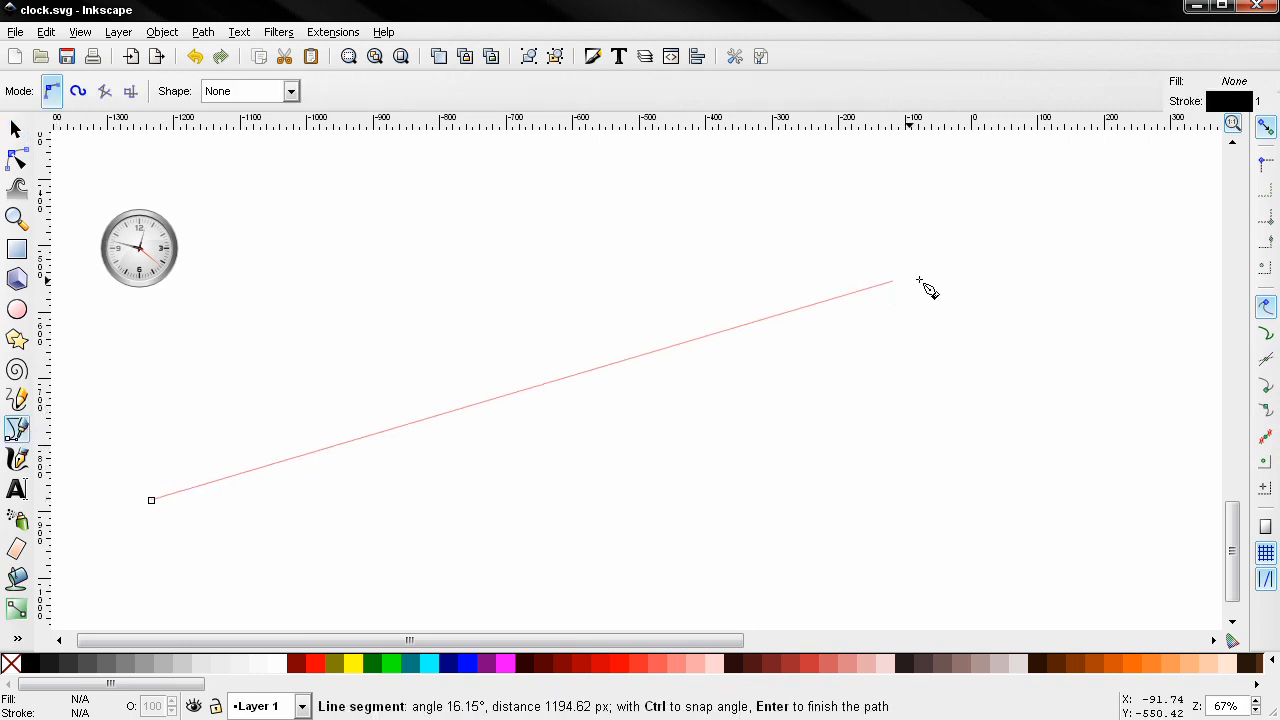
{"action": "left_click", "coordinate": [906, 320]}
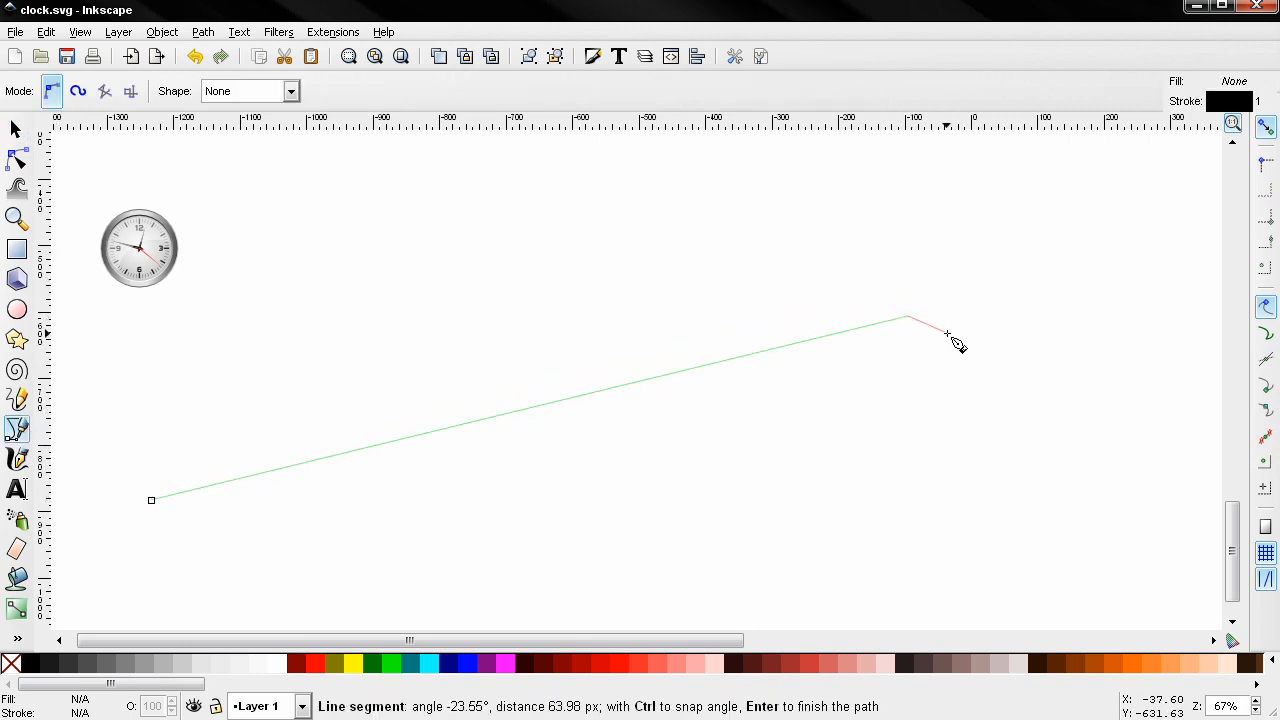
{"action": "key", "text": "Return"}
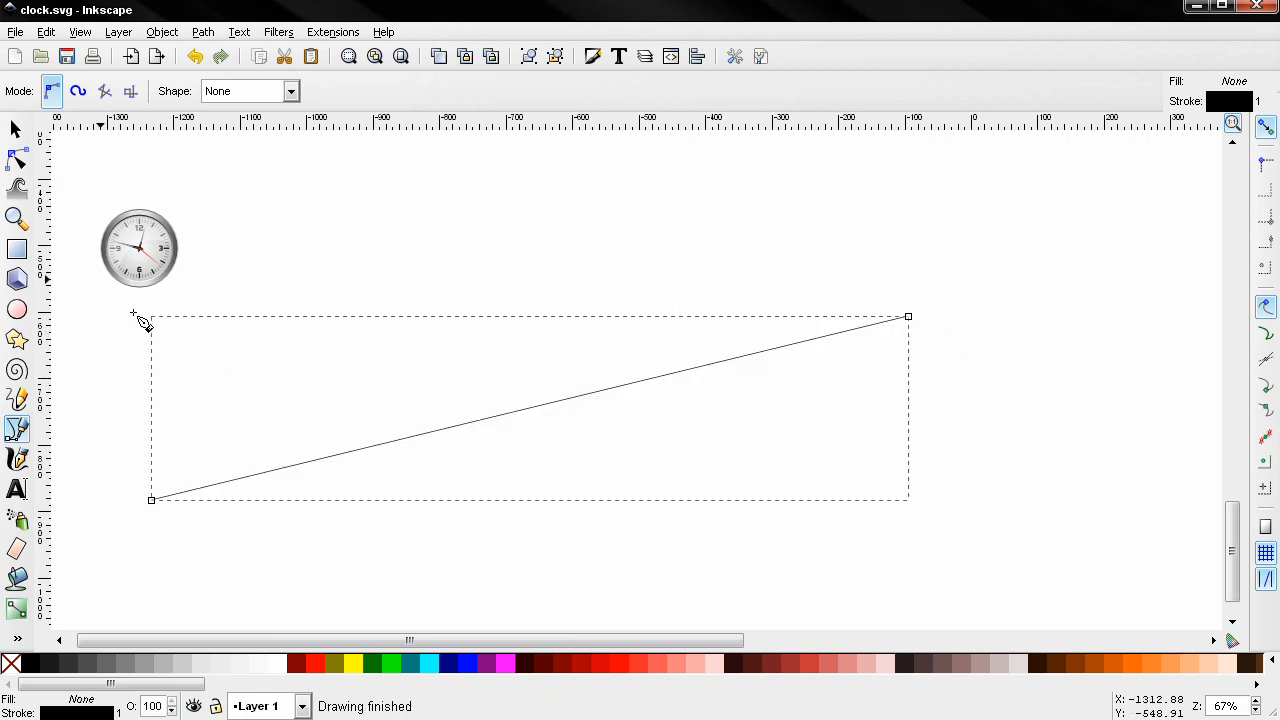
Add a middle node with the Node tool and drag it down into a sagging curve.
{"action": "left_click", "coordinate": [16, 158]}
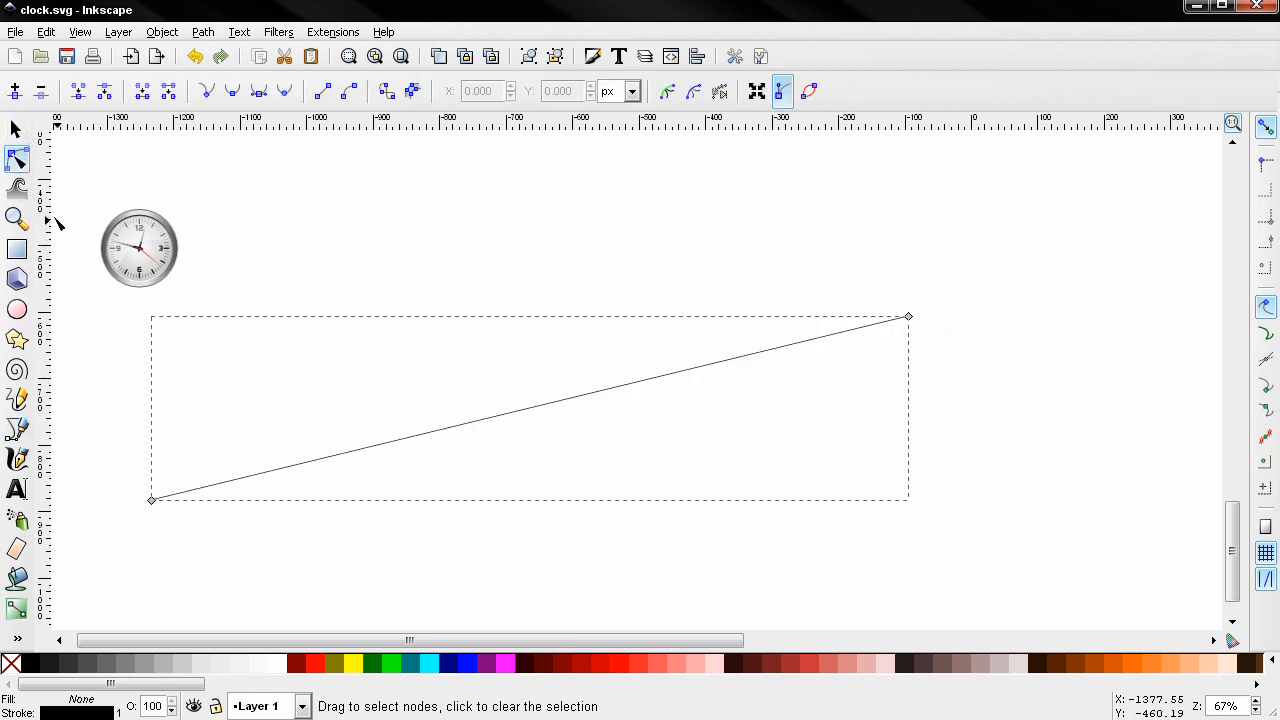
{"action": "left_click", "coordinate": [14, 84]}
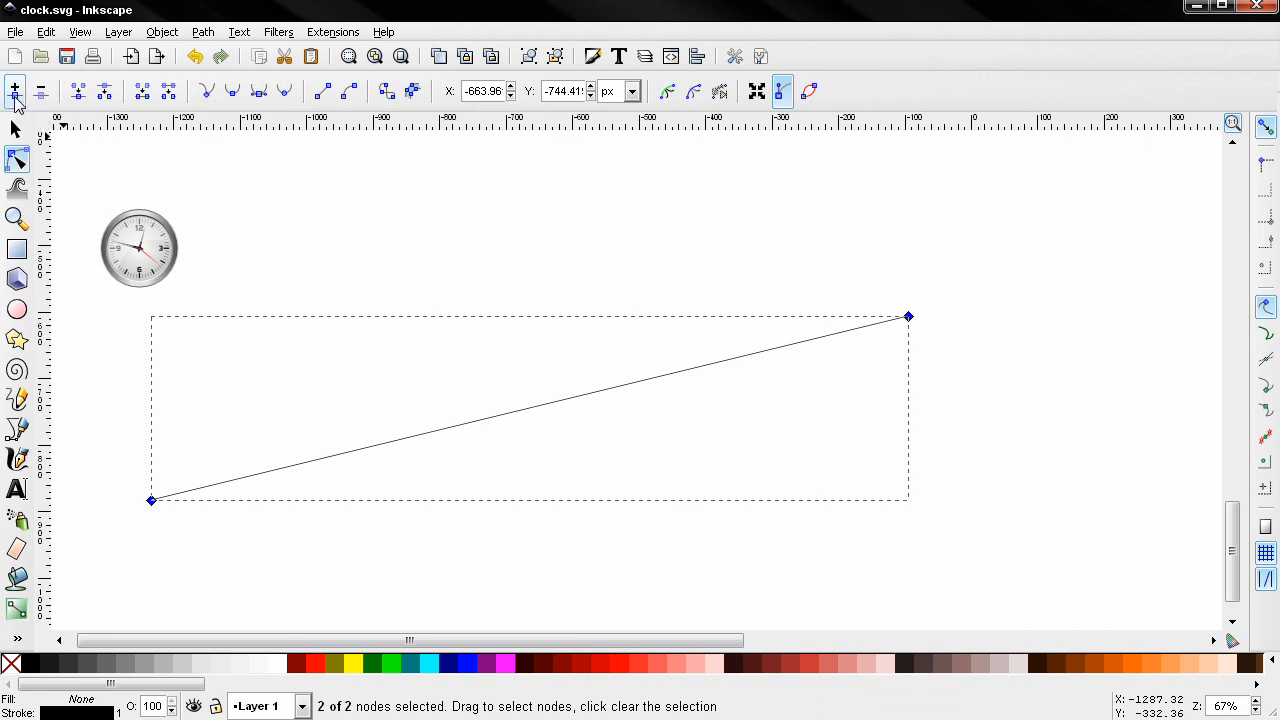
{"action": "double_click", "coordinate": [528, 408]}
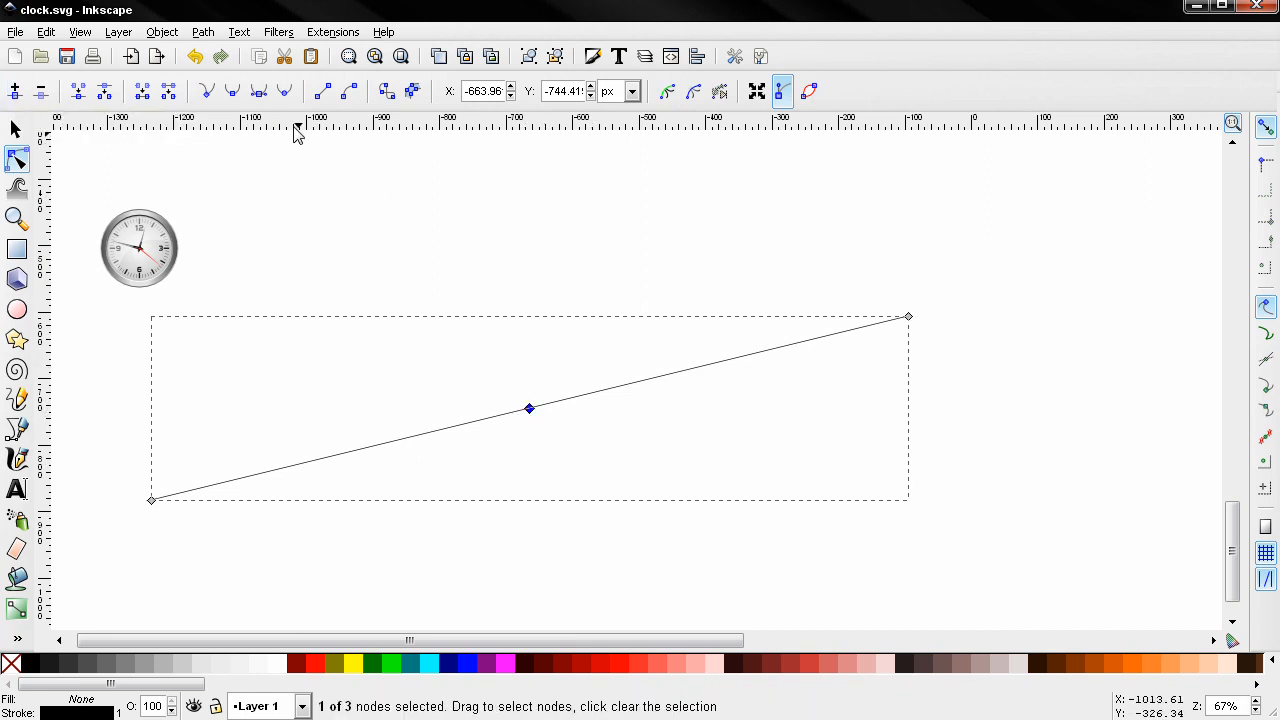
{"action": "left_click_drag", "start_coordinate": [528, 408], "coordinate": [552, 512]}
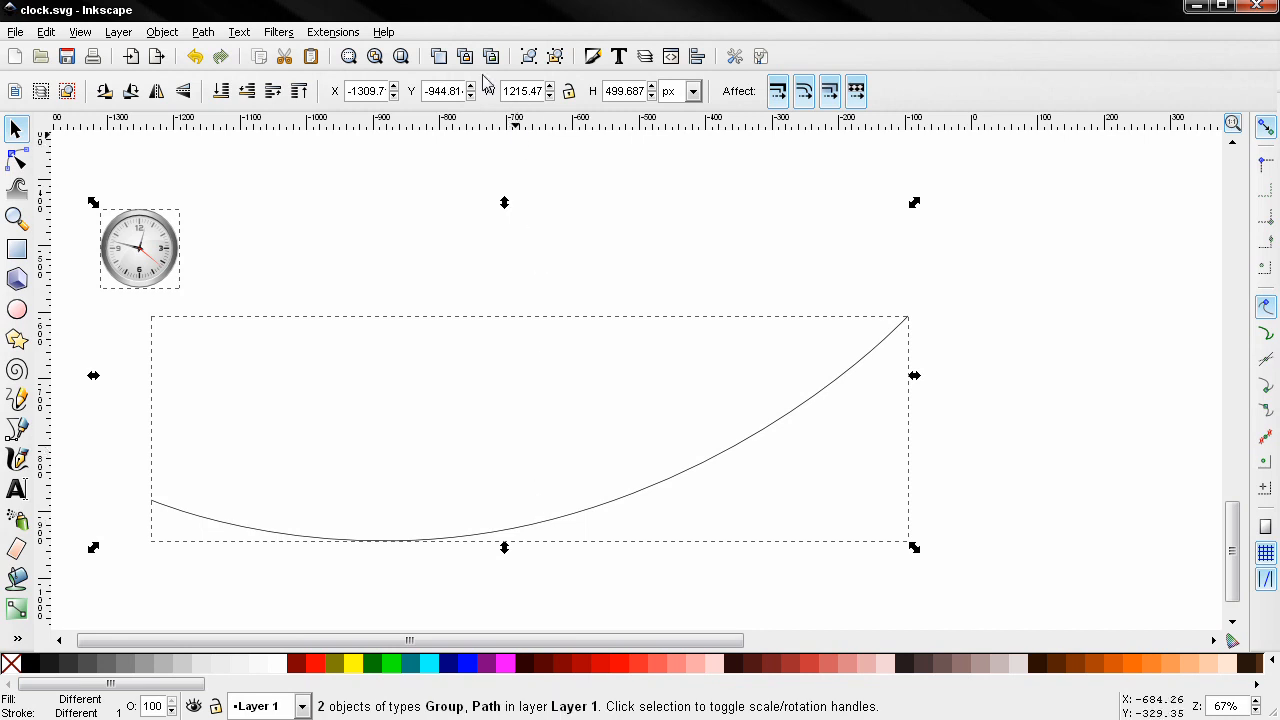
Scatter the clock along the curve with spacing 10 and original Moved, then apply.
{"action": "left_click", "coordinate": [332, 32]}
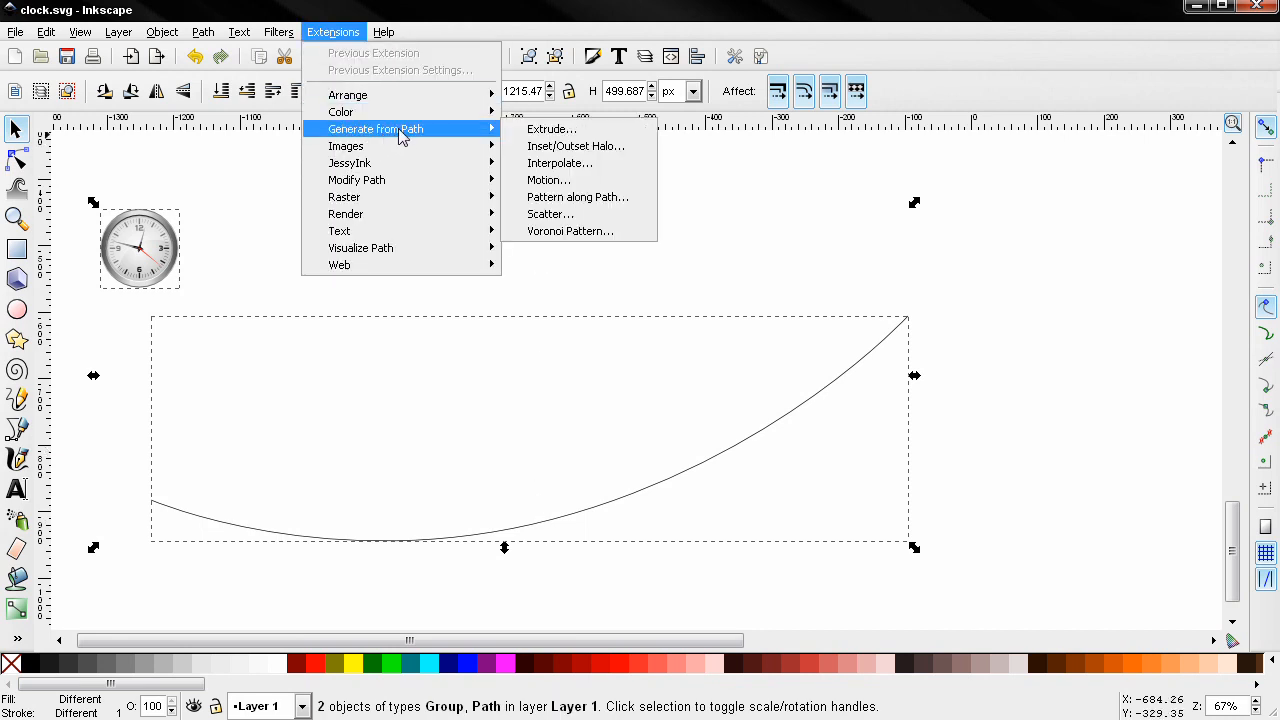
{"action": "left_click", "coordinate": [548, 212]}
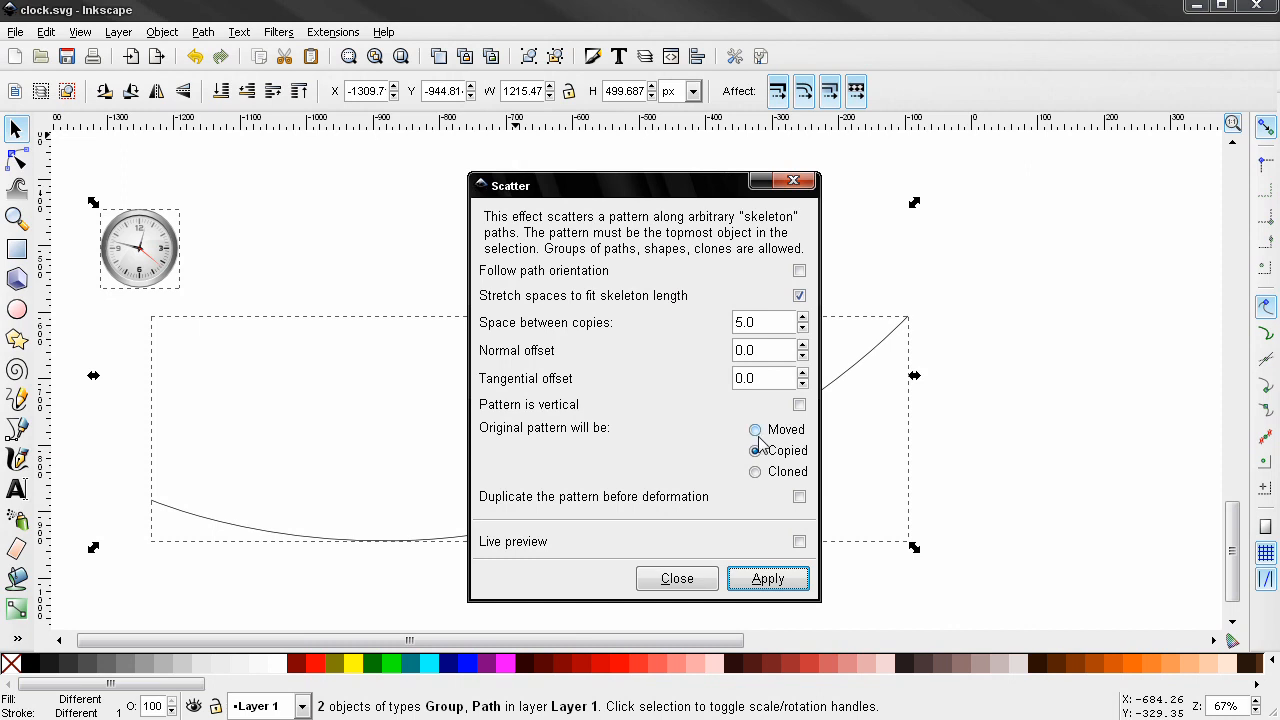
{"action": "left_click", "coordinate": [754, 428]}
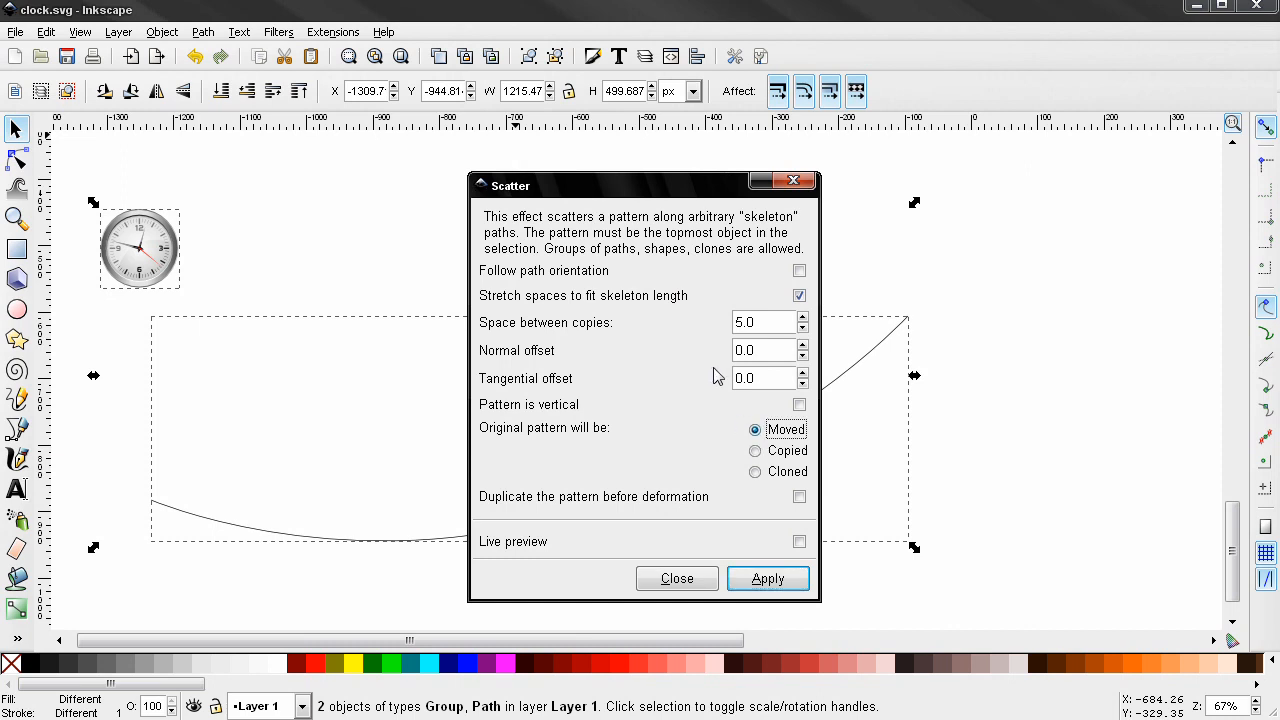
{"action": "left_click", "coordinate": [762, 322]}
{"action": "type", "text": "10"}
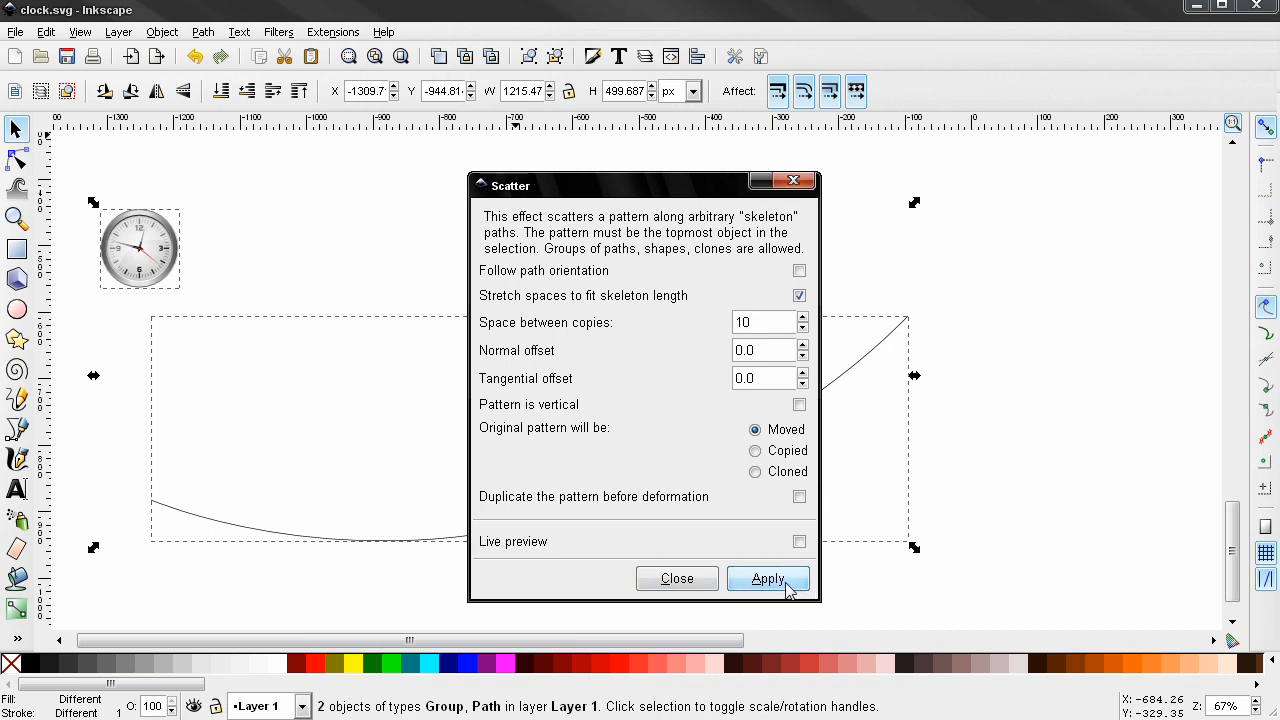
{"action": "left_click", "coordinate": [768, 578]}
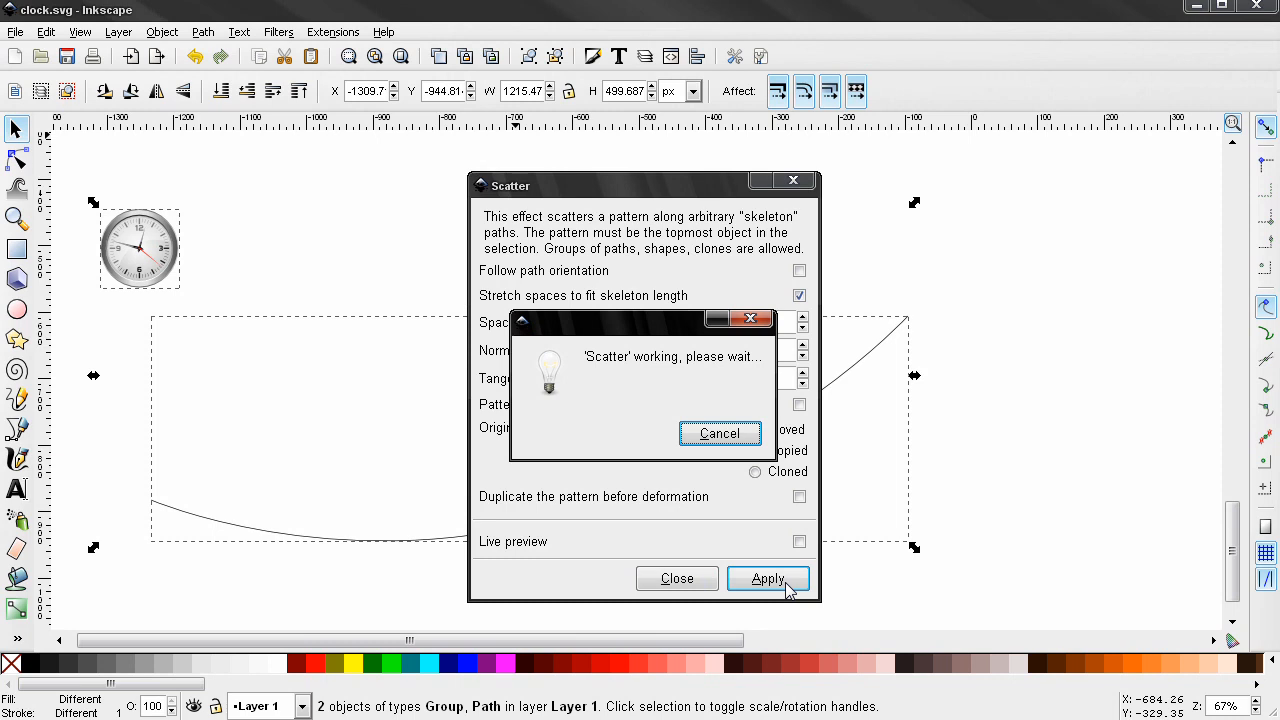
Let Scatter finish placing the clocks along the curve and close the dialog.
{"action": "left_click", "coordinate": [768, 578]}
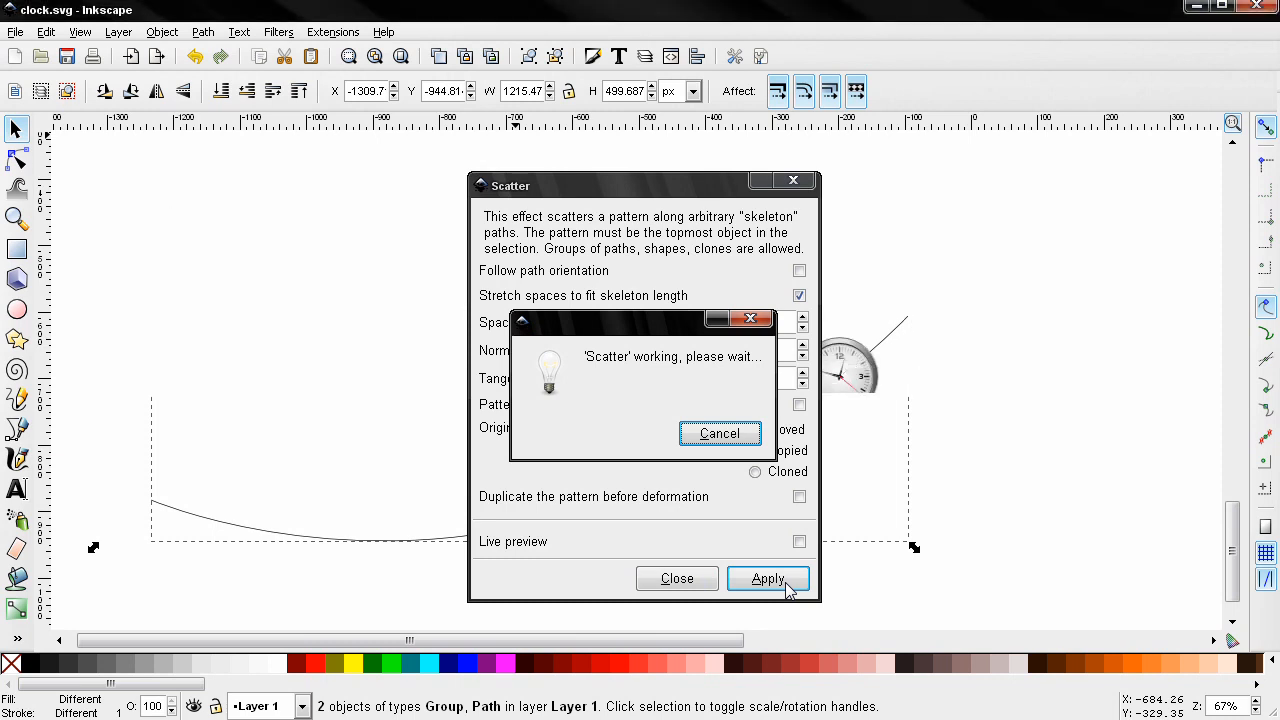
{"action": "left_click", "coordinate": [768, 578]}
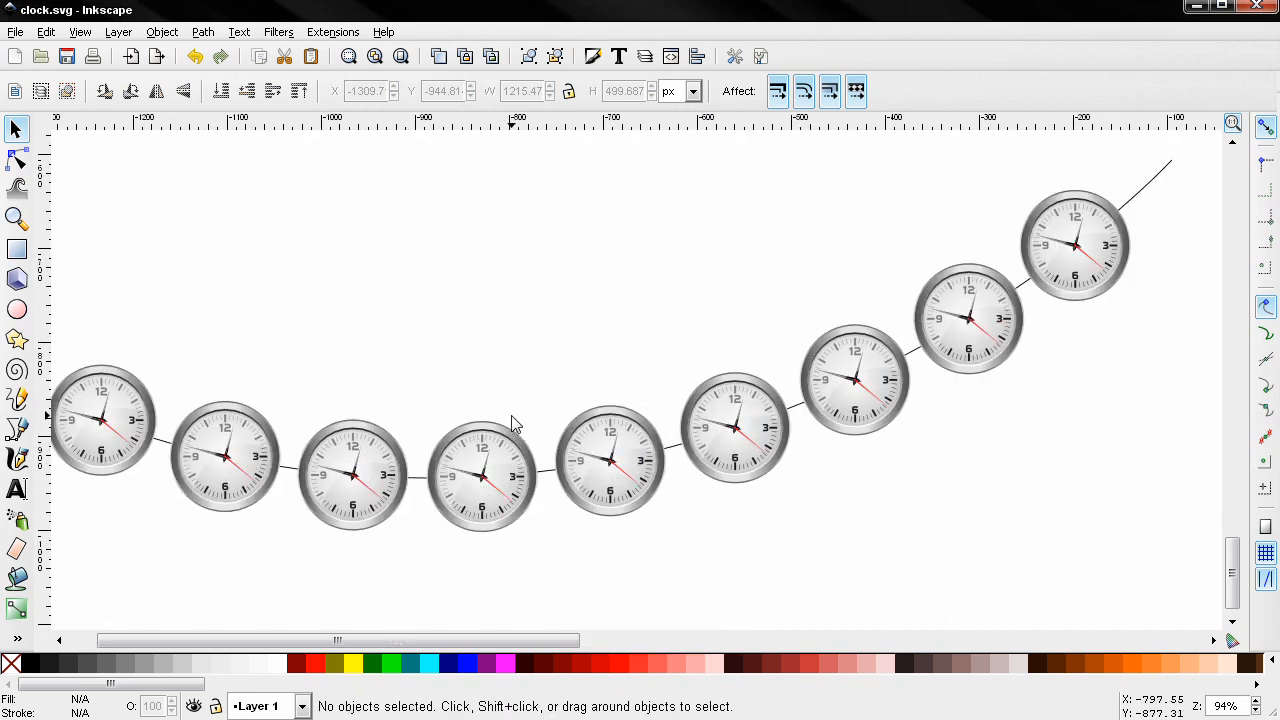
{"action": "mouse_move", "coordinate": [1064, 276]}
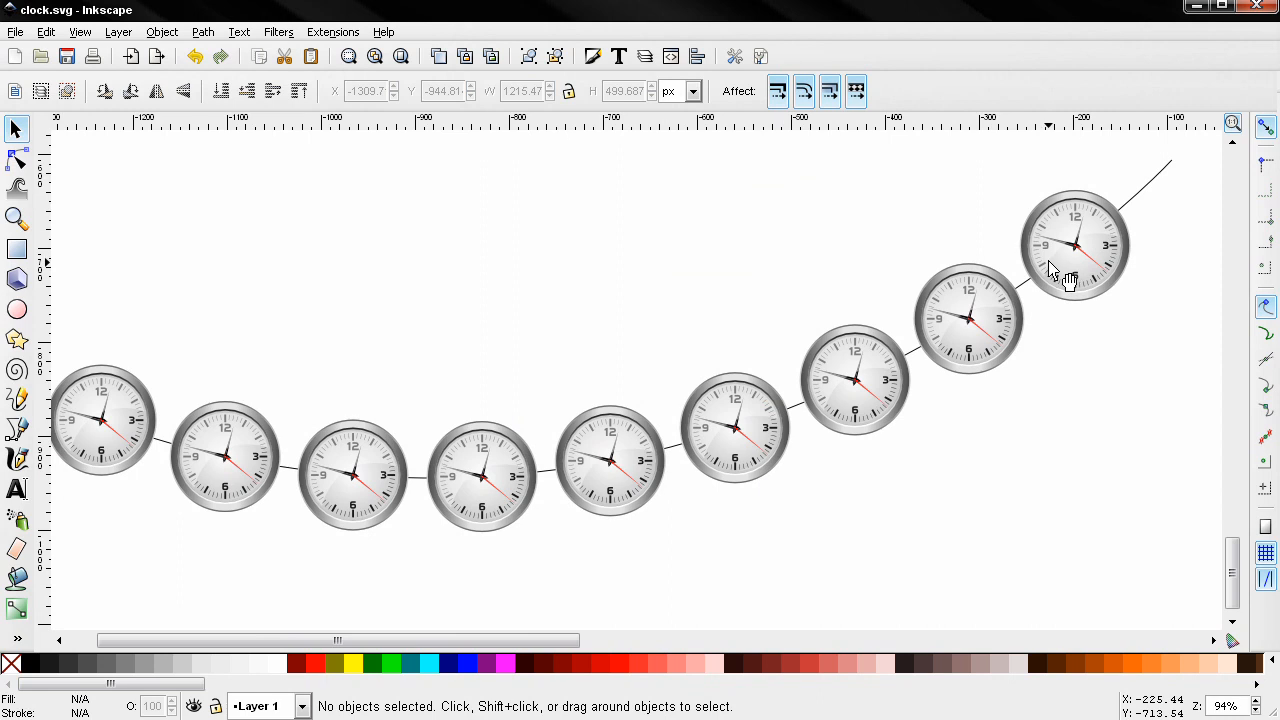